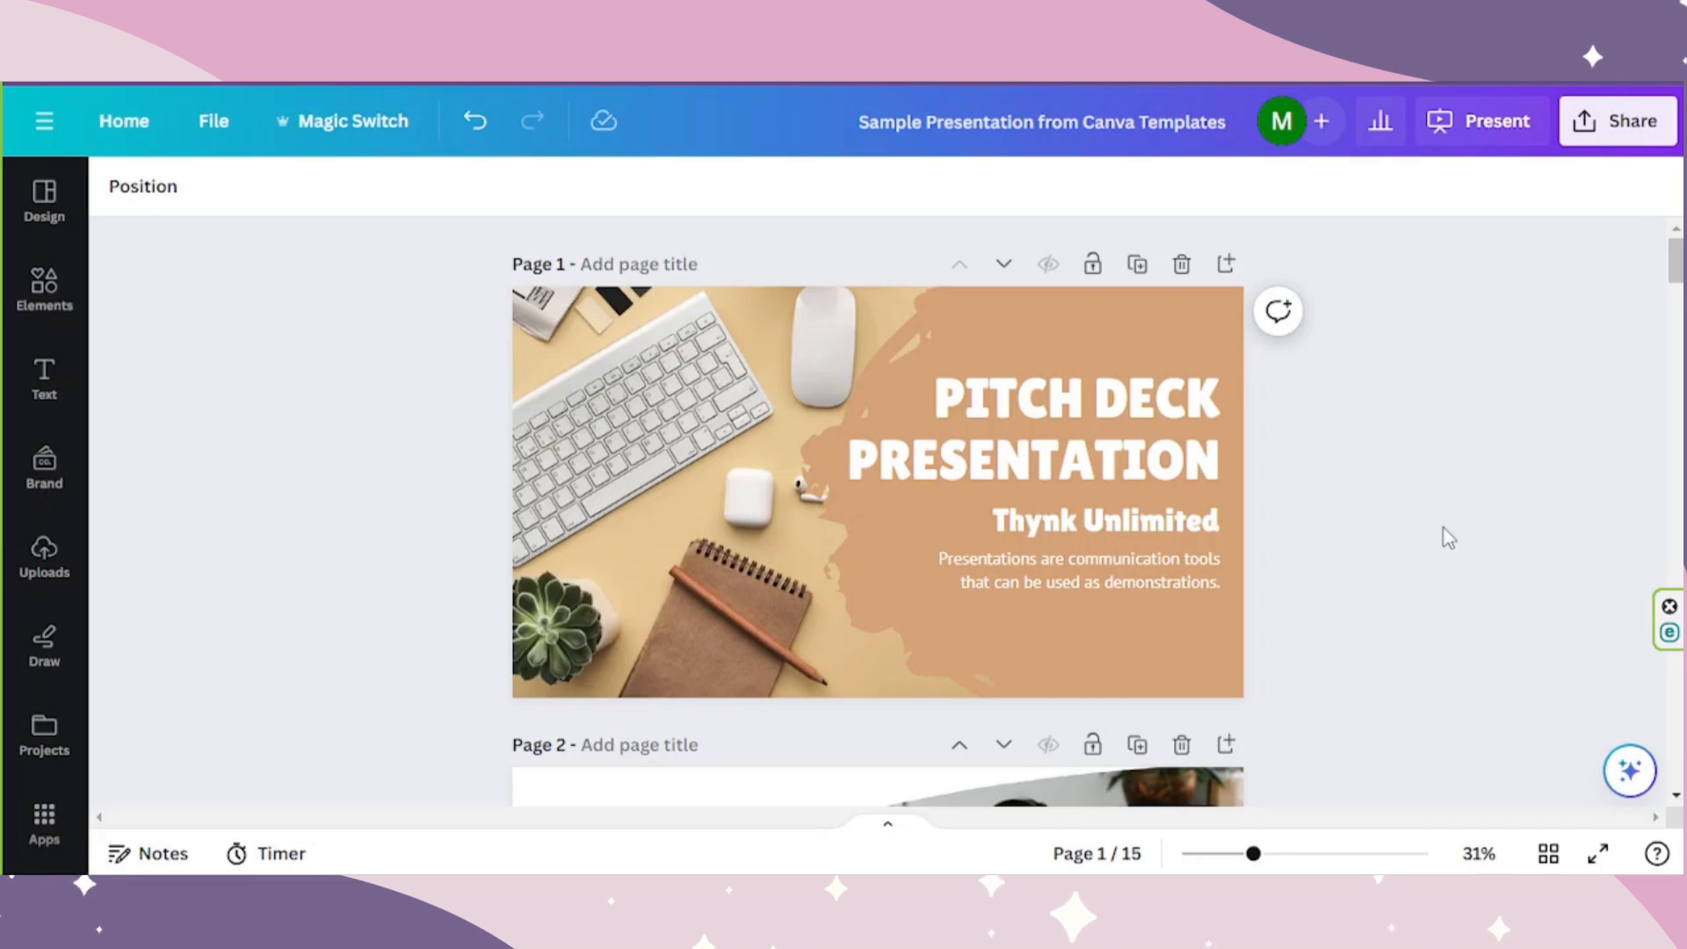
Select the PITCH DECK PRESENTATION title on the opening slide.
{"action": "left_click", "coordinate": [1070, 428]}
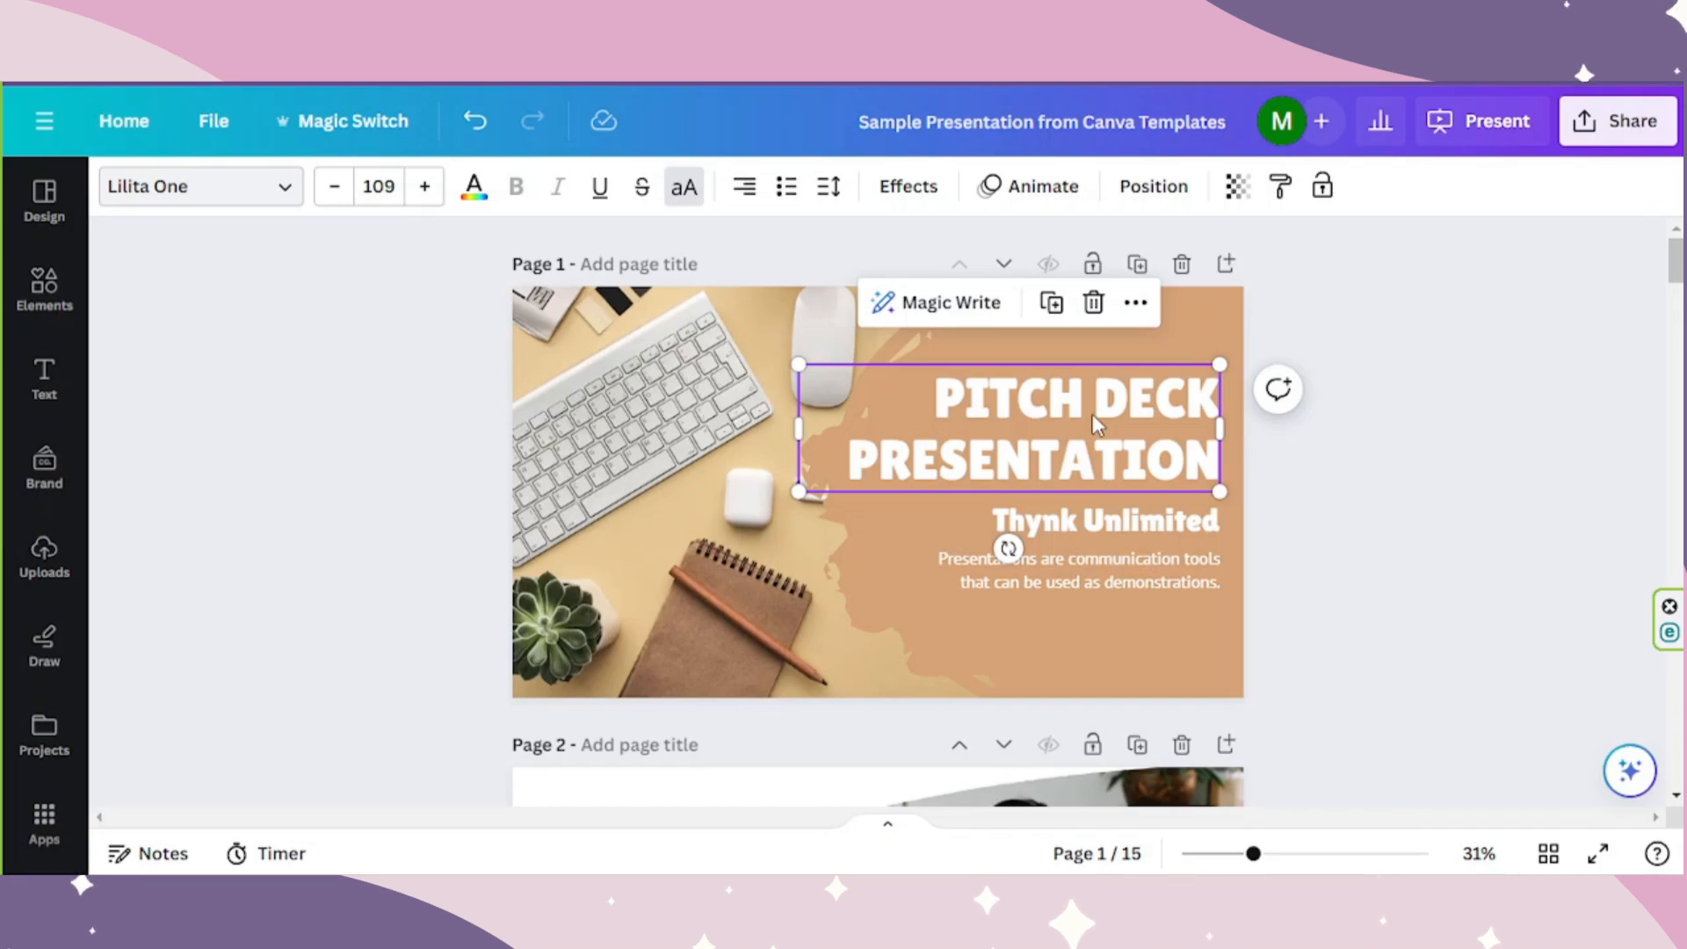
{"action": "mouse_move", "coordinate": [889, 838]}
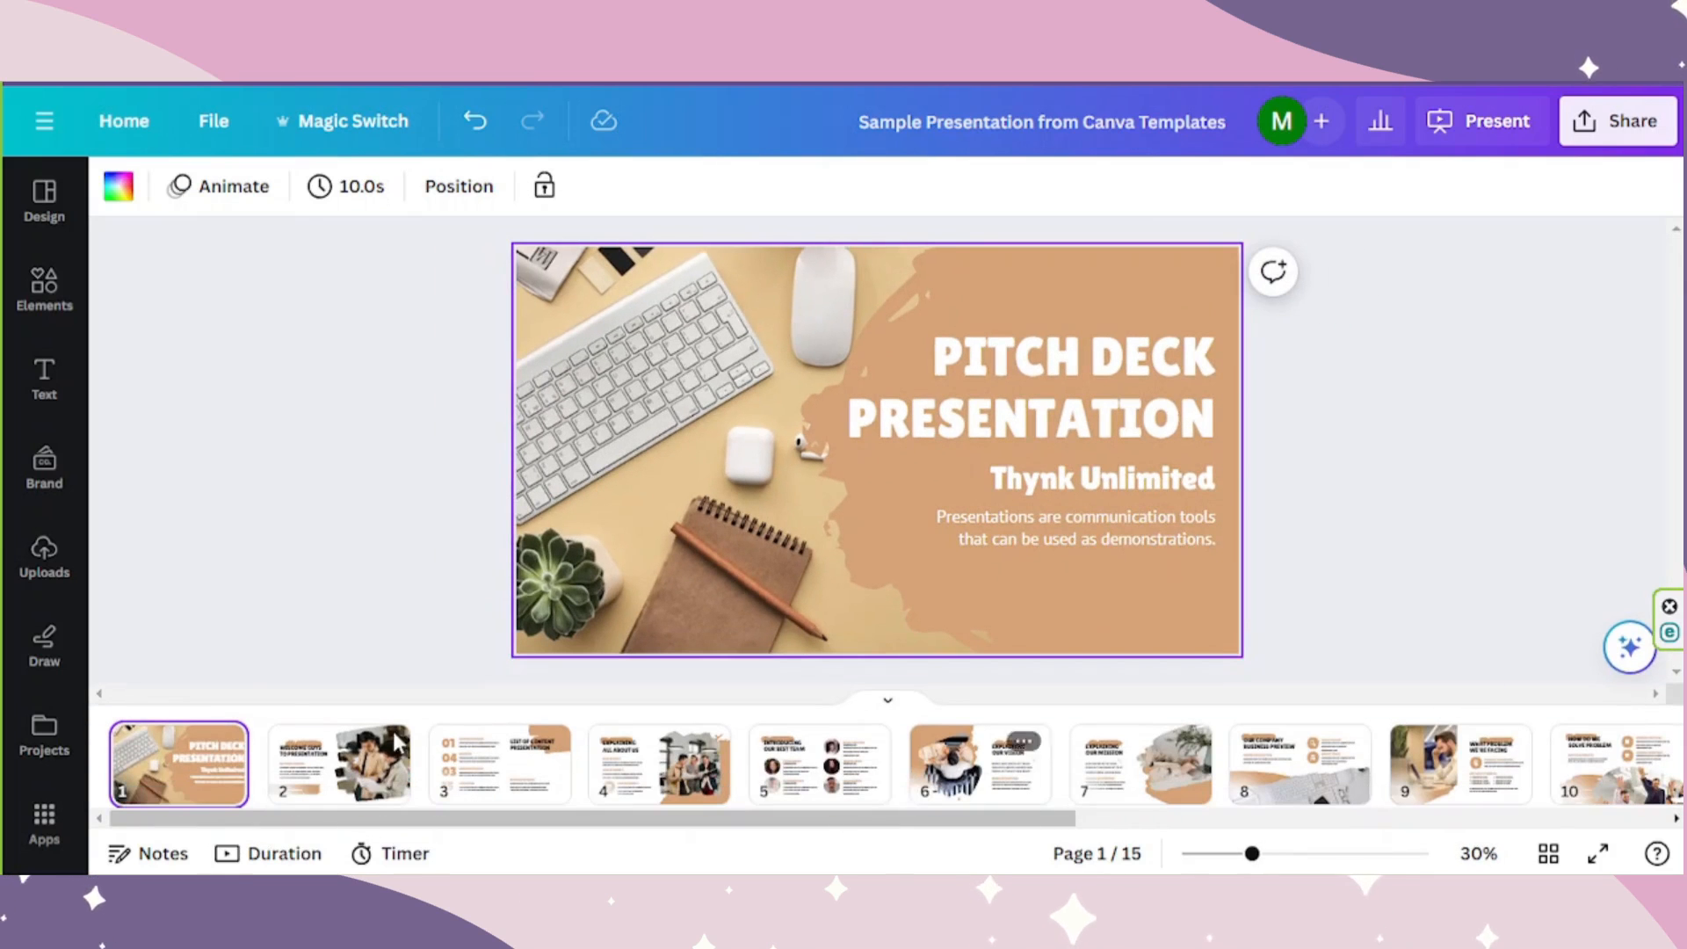
{"action": "mouse_move", "coordinate": [178, 764]}
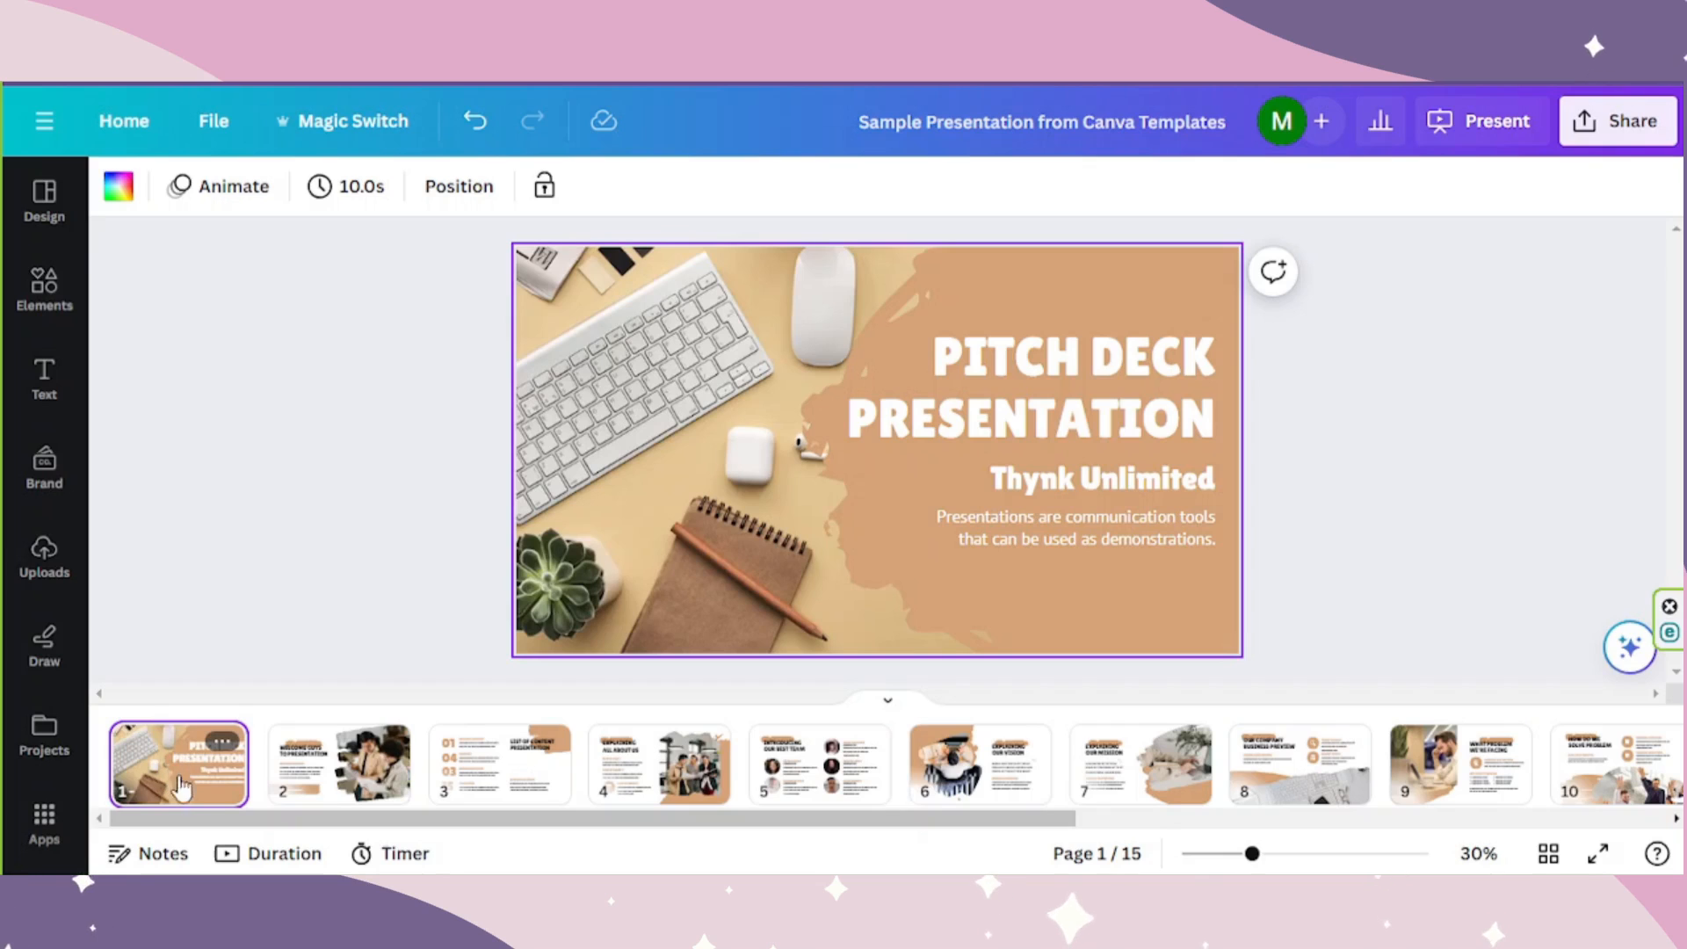
{"action": "mouse_move", "coordinate": [741, 543]}
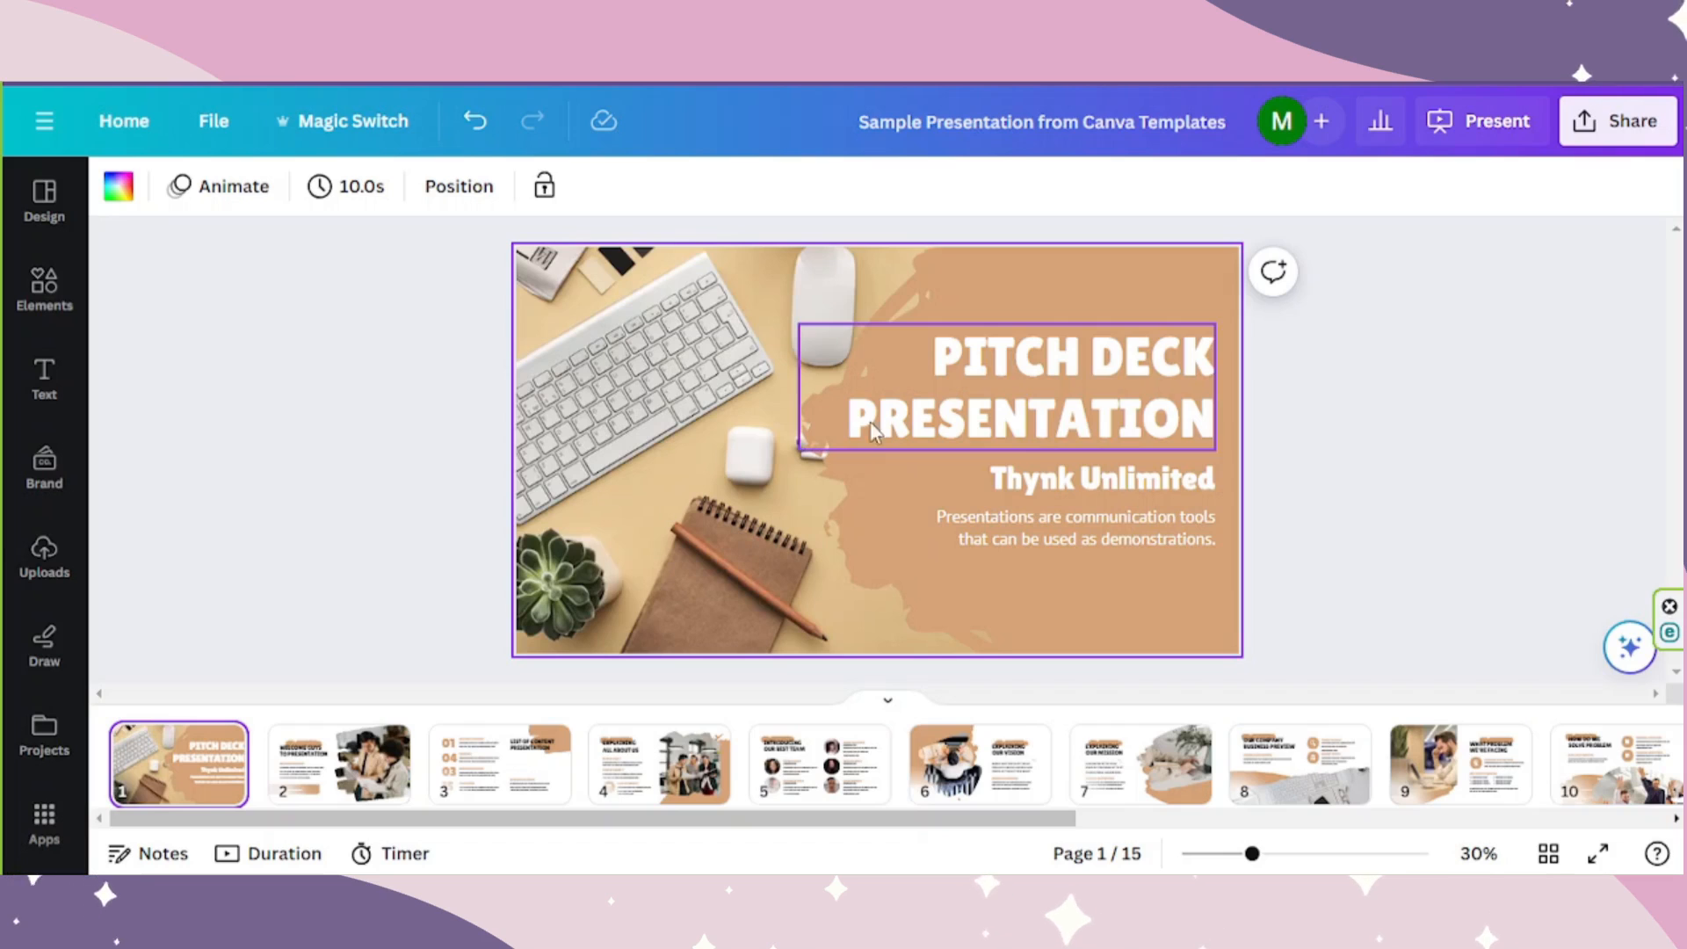
Move the welcome paragraph's second half into its own text box below the first lines on slide 2.
{"action": "left_click", "coordinate": [1072, 527]}
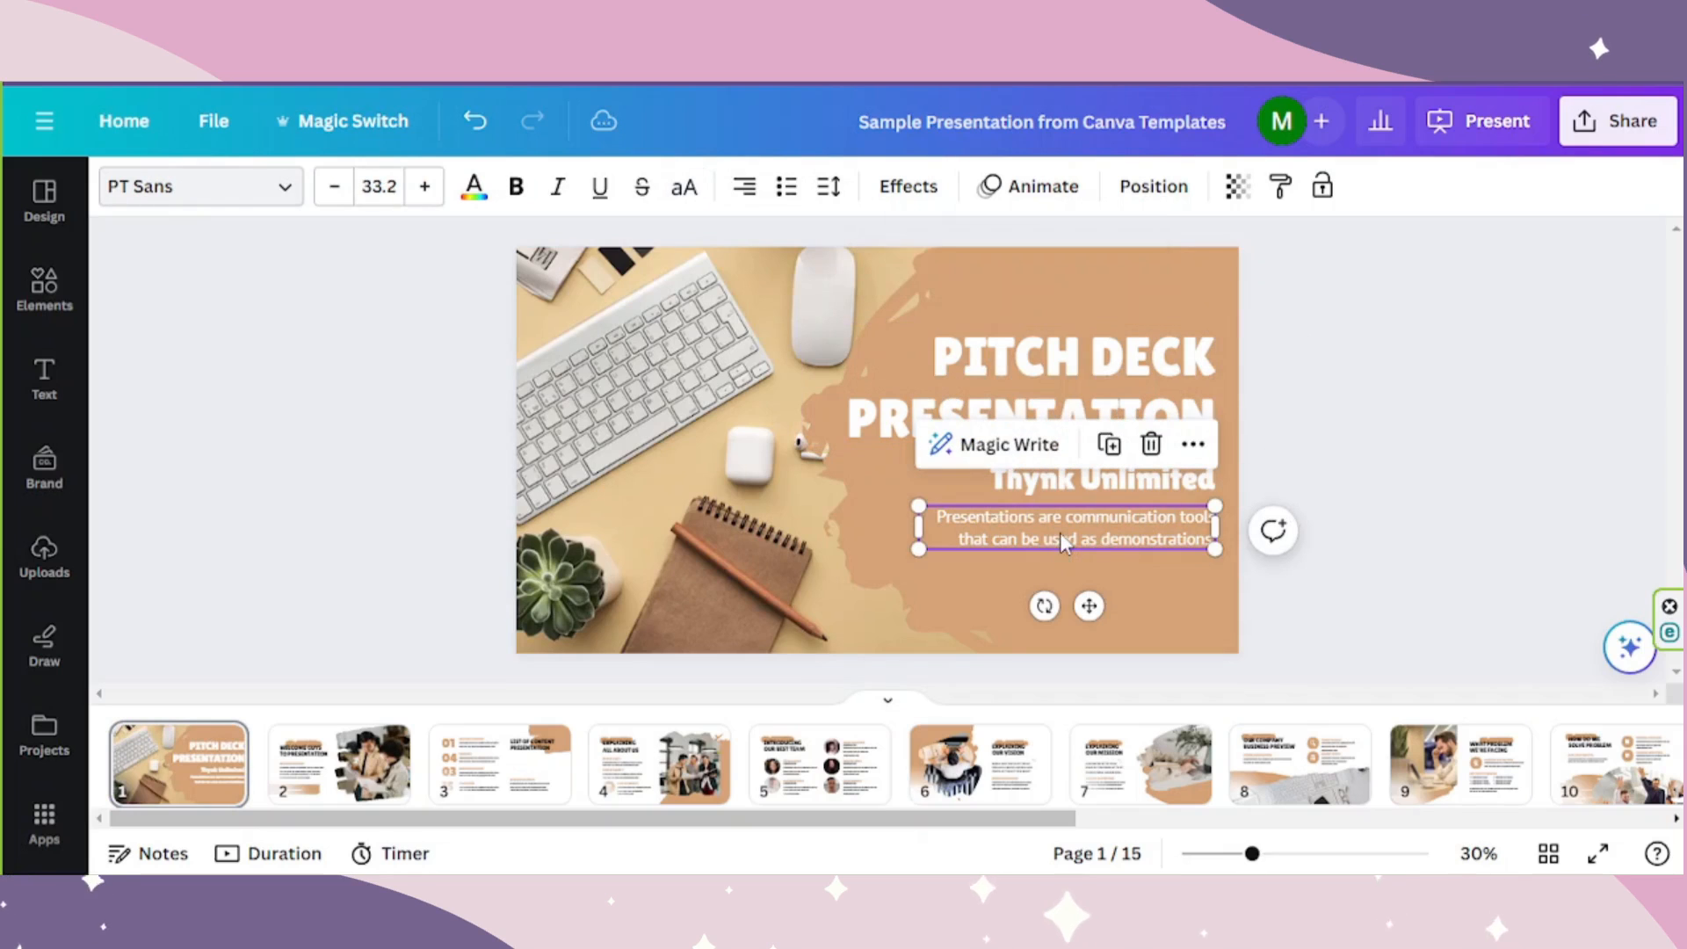
{"action": "left_click", "coordinate": [339, 764]}
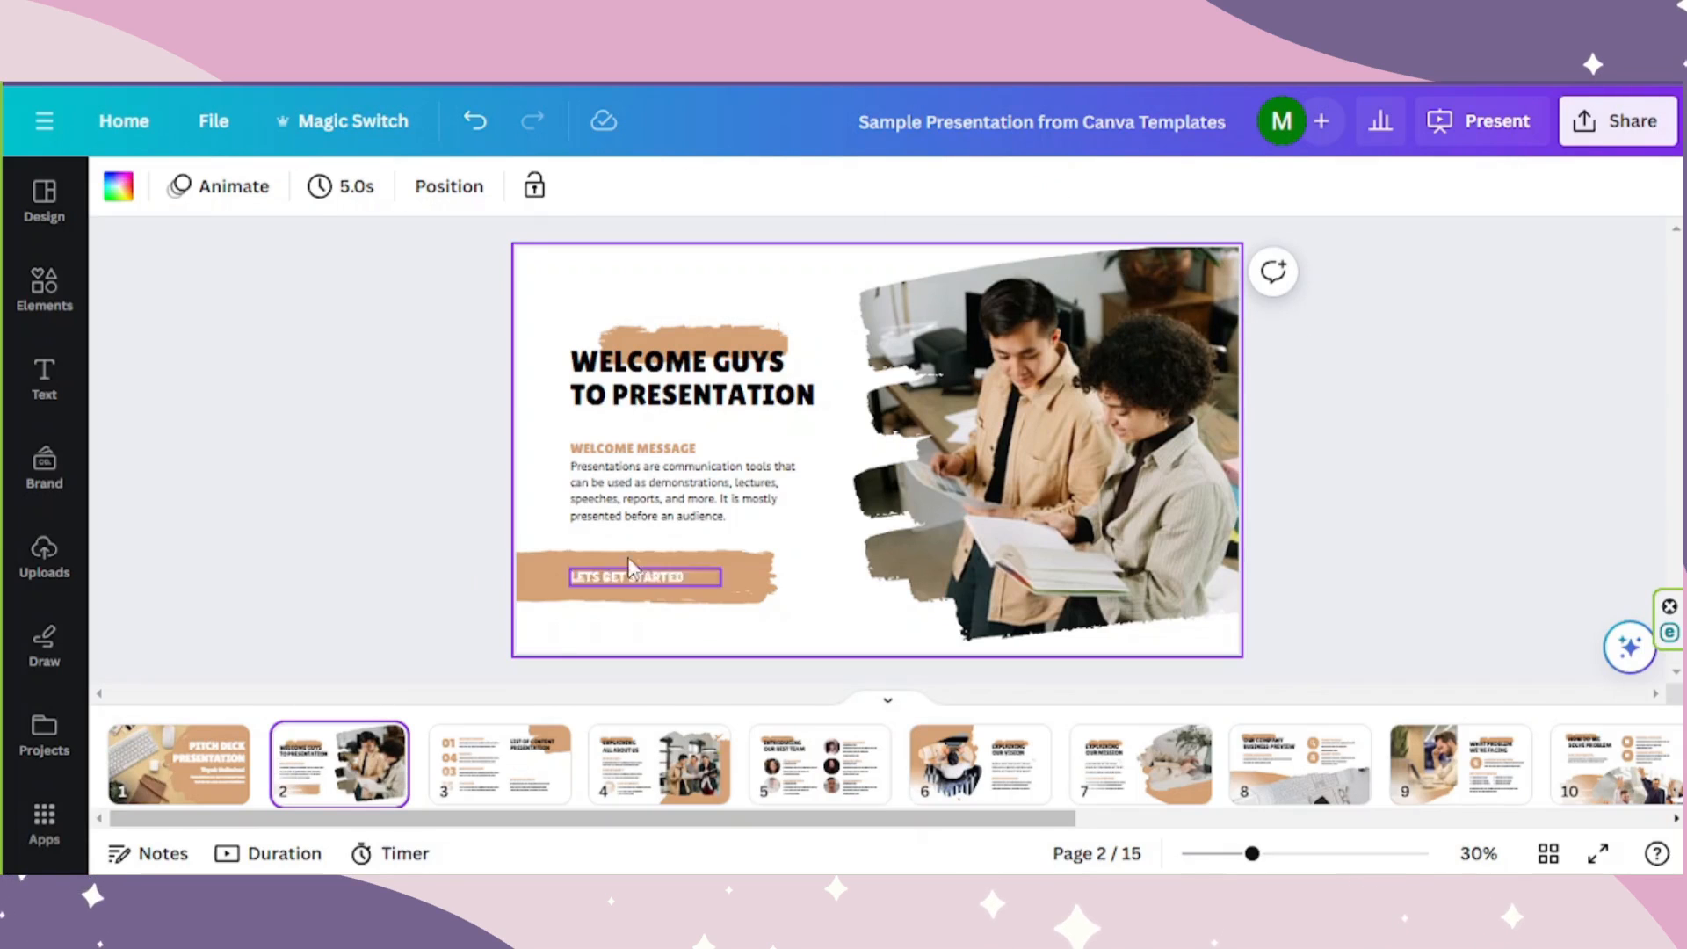
{"action": "left_click", "coordinate": [682, 490]}
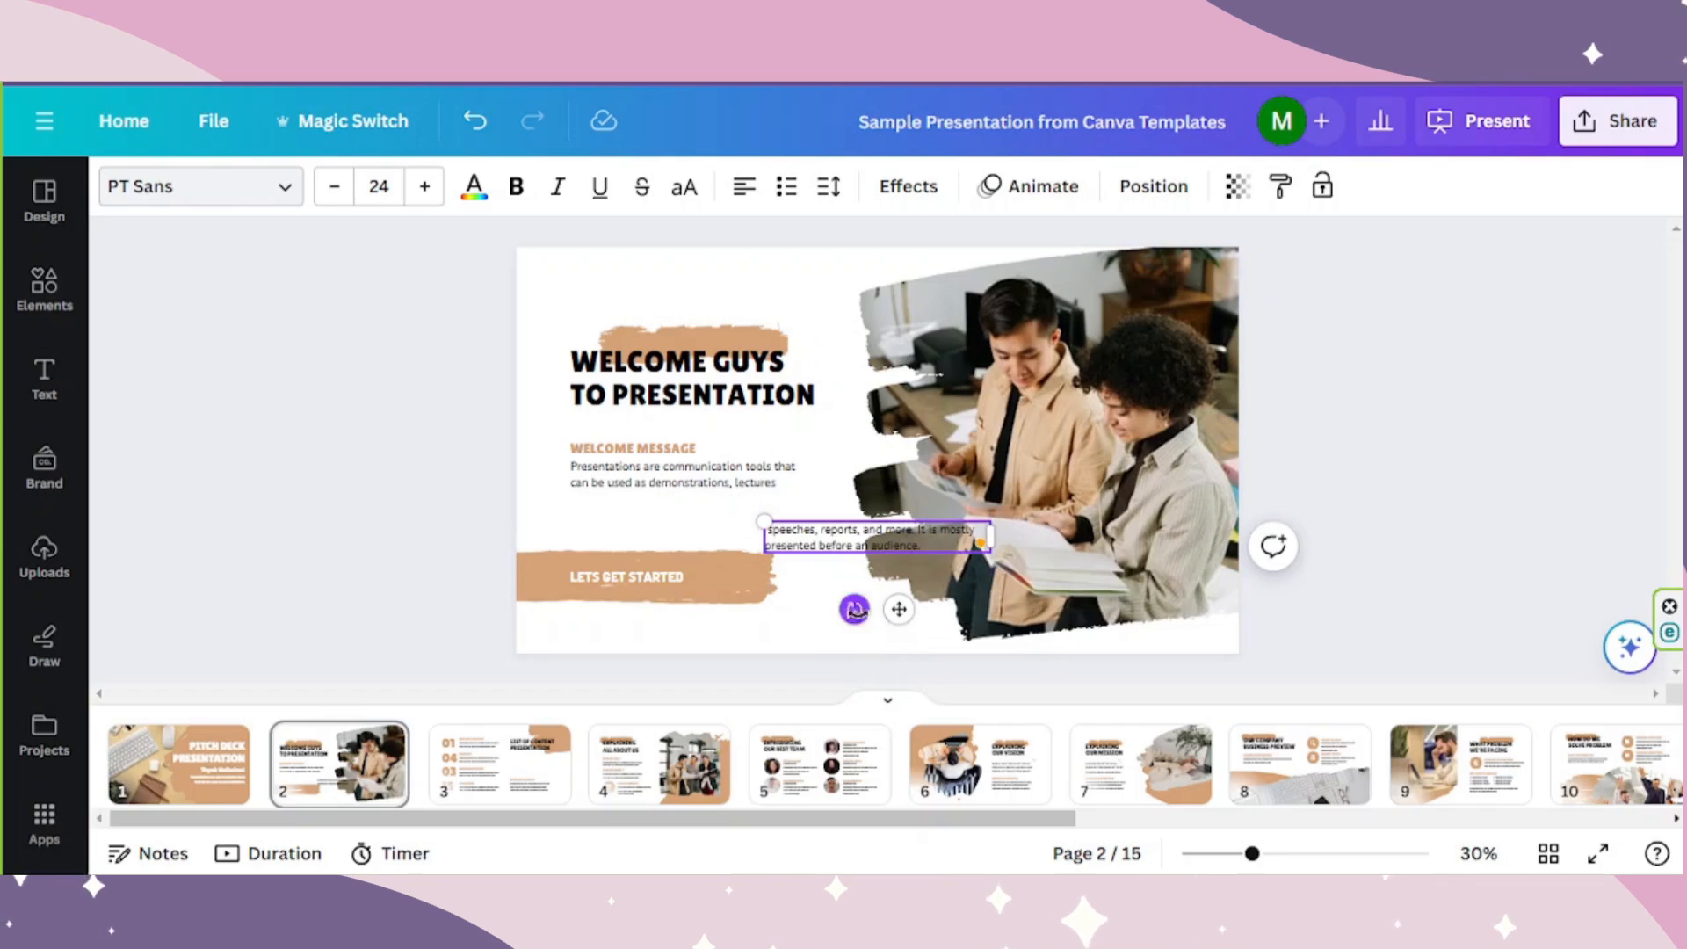
{"action": "left_click_drag", "start_coordinate": [873, 536], "coordinate": [689, 506]}
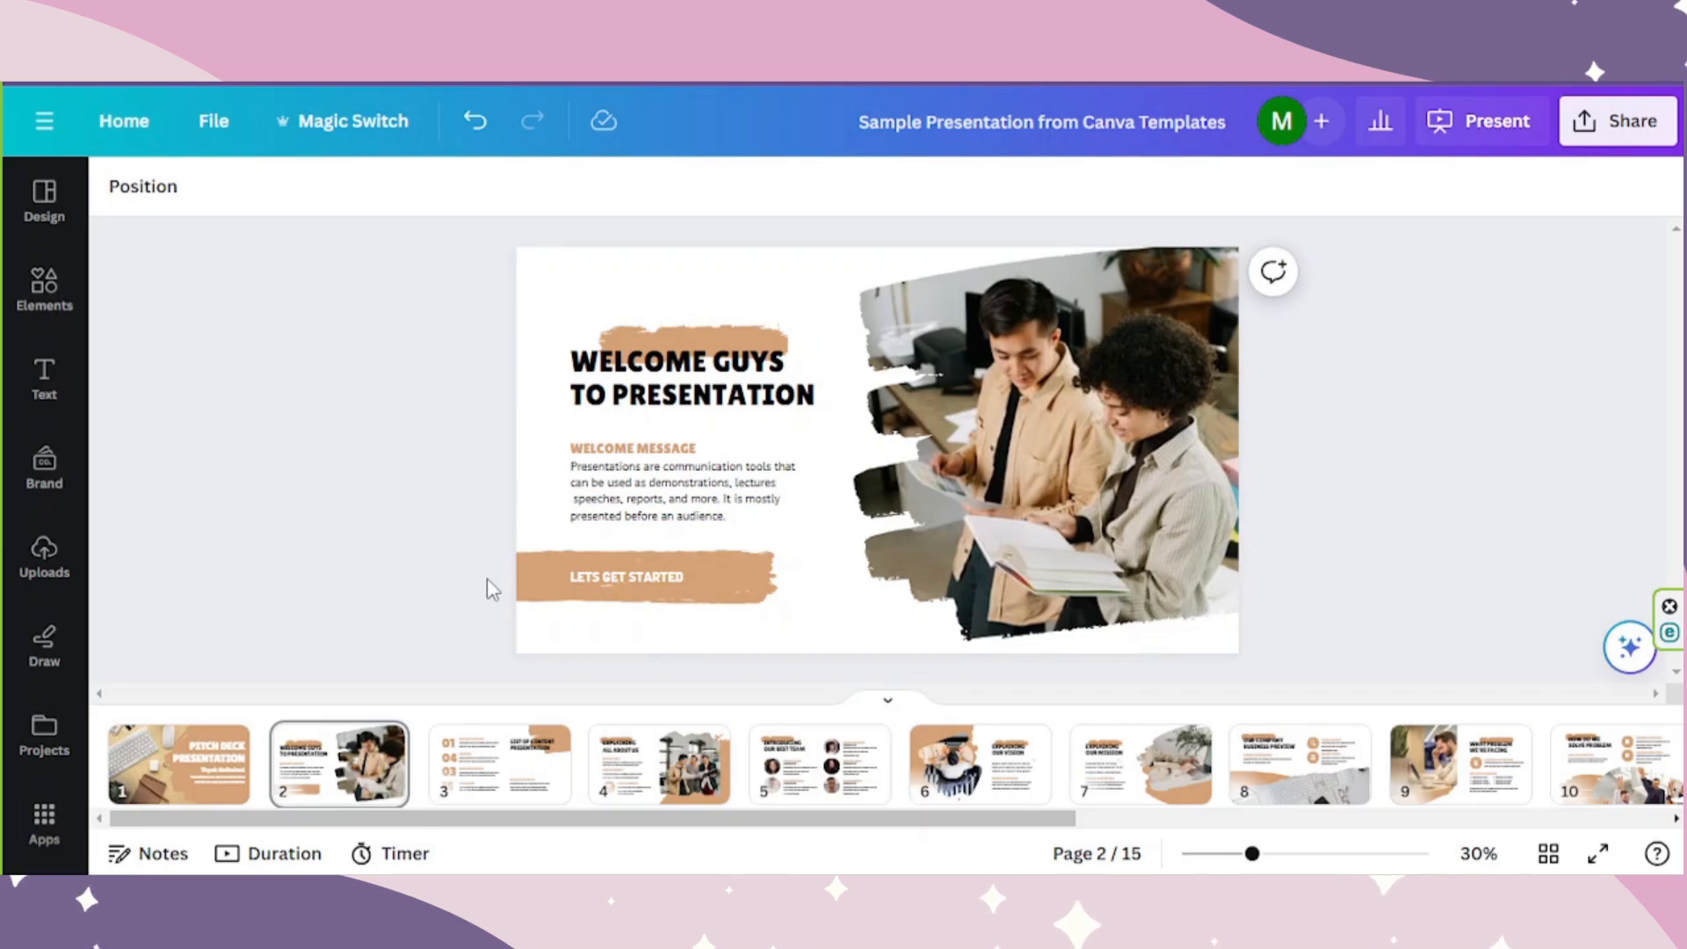
{"action": "left_click", "coordinate": [625, 576]}
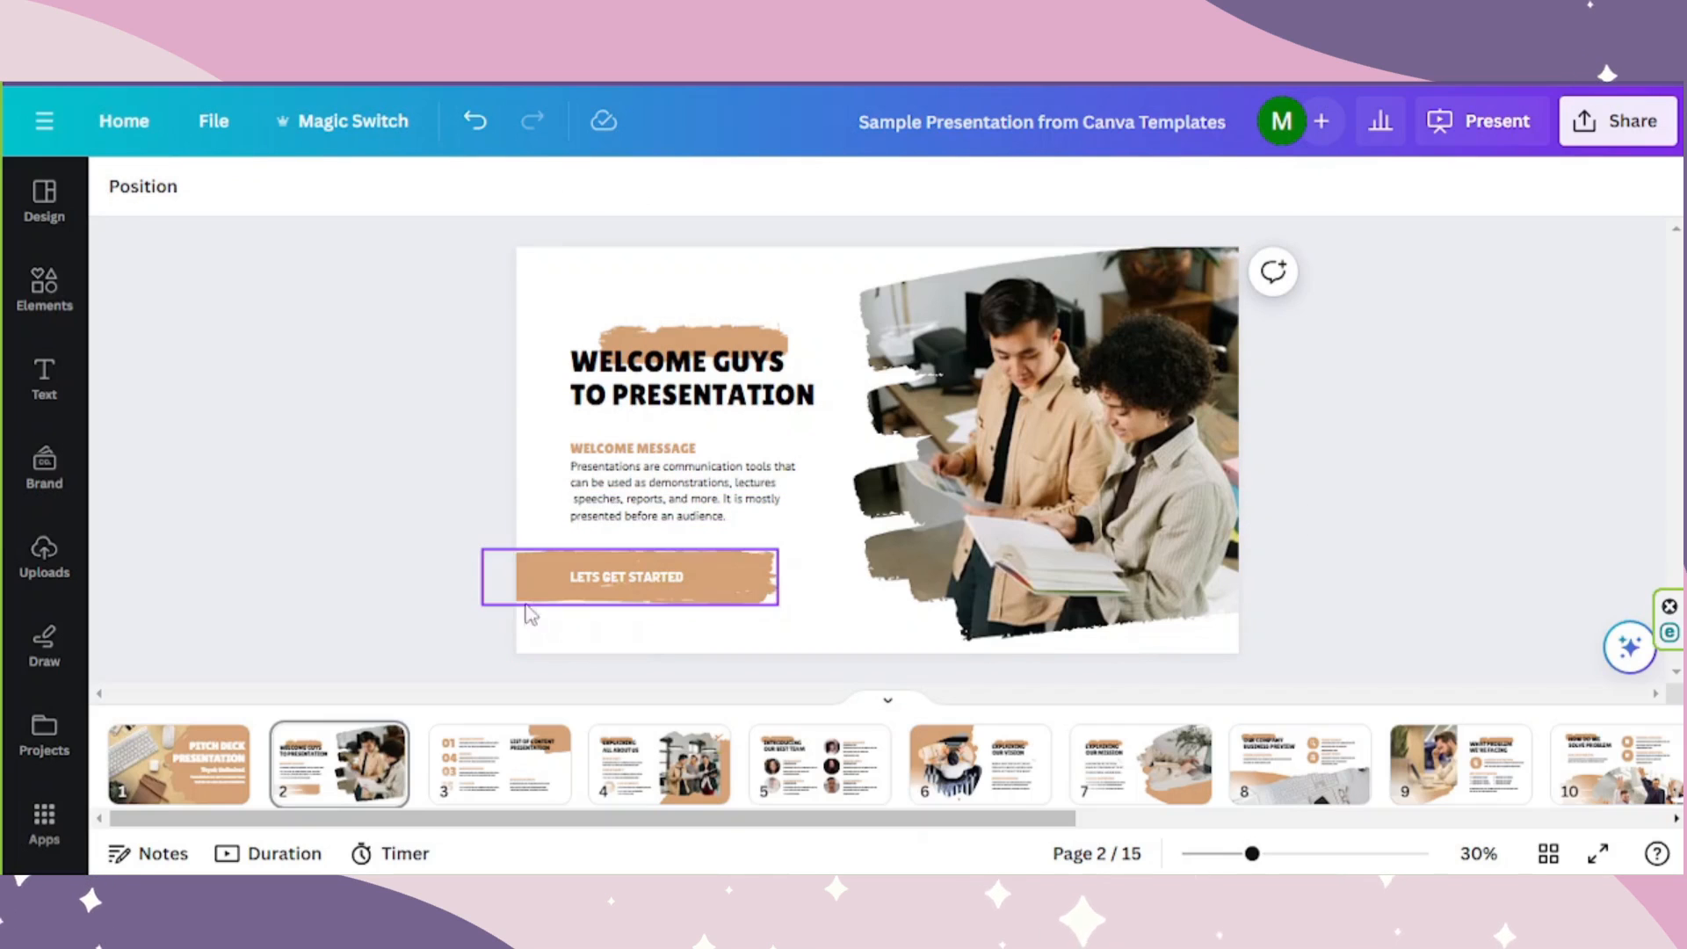
{"action": "left_click", "coordinate": [420, 520]}
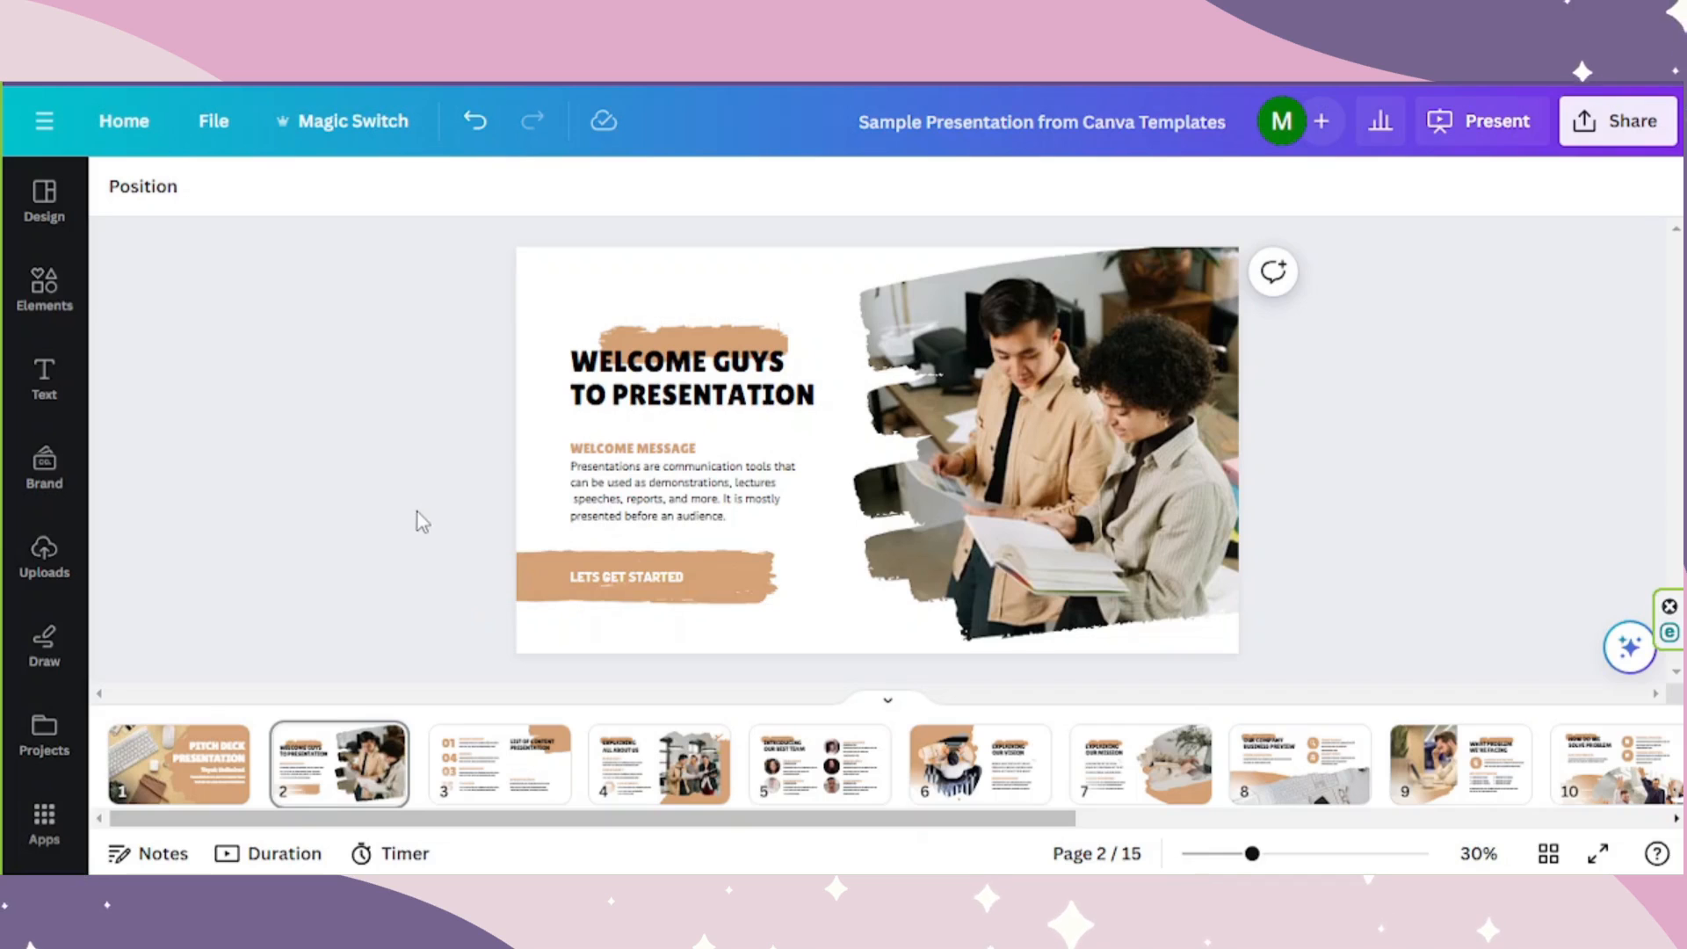
{"action": "left_click", "coordinate": [177, 764]}
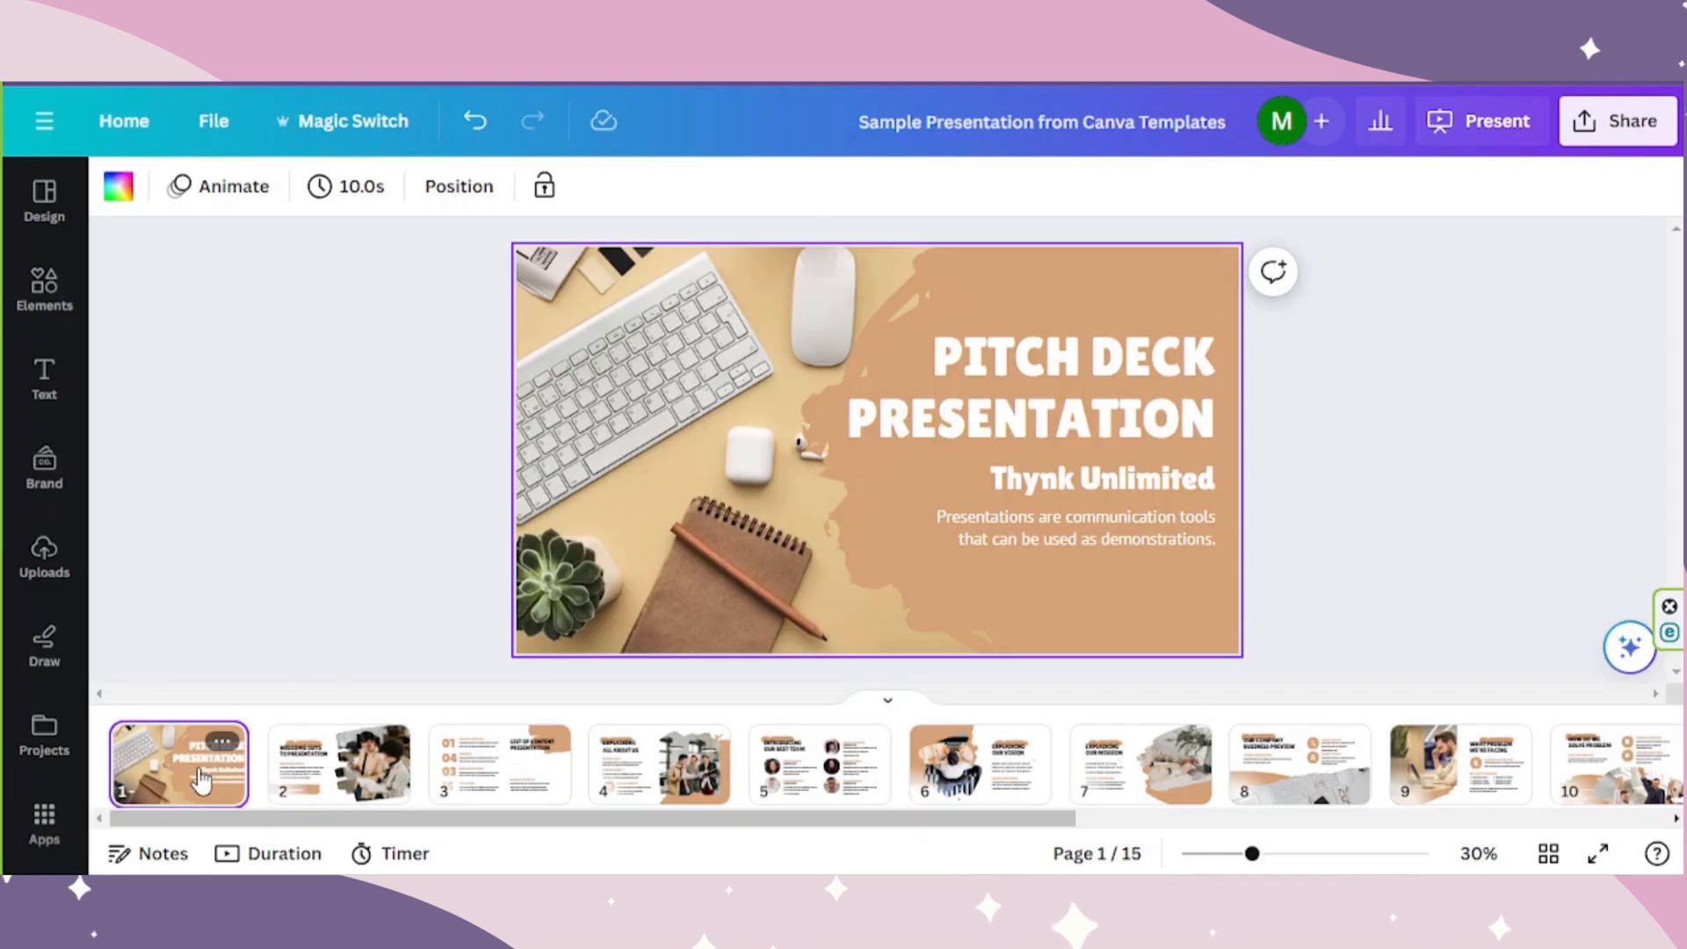
Time the Thynk Unlimited subtitle to appear after the title in slide 1's timeline.
{"action": "left_click", "coordinate": [1023, 387]}
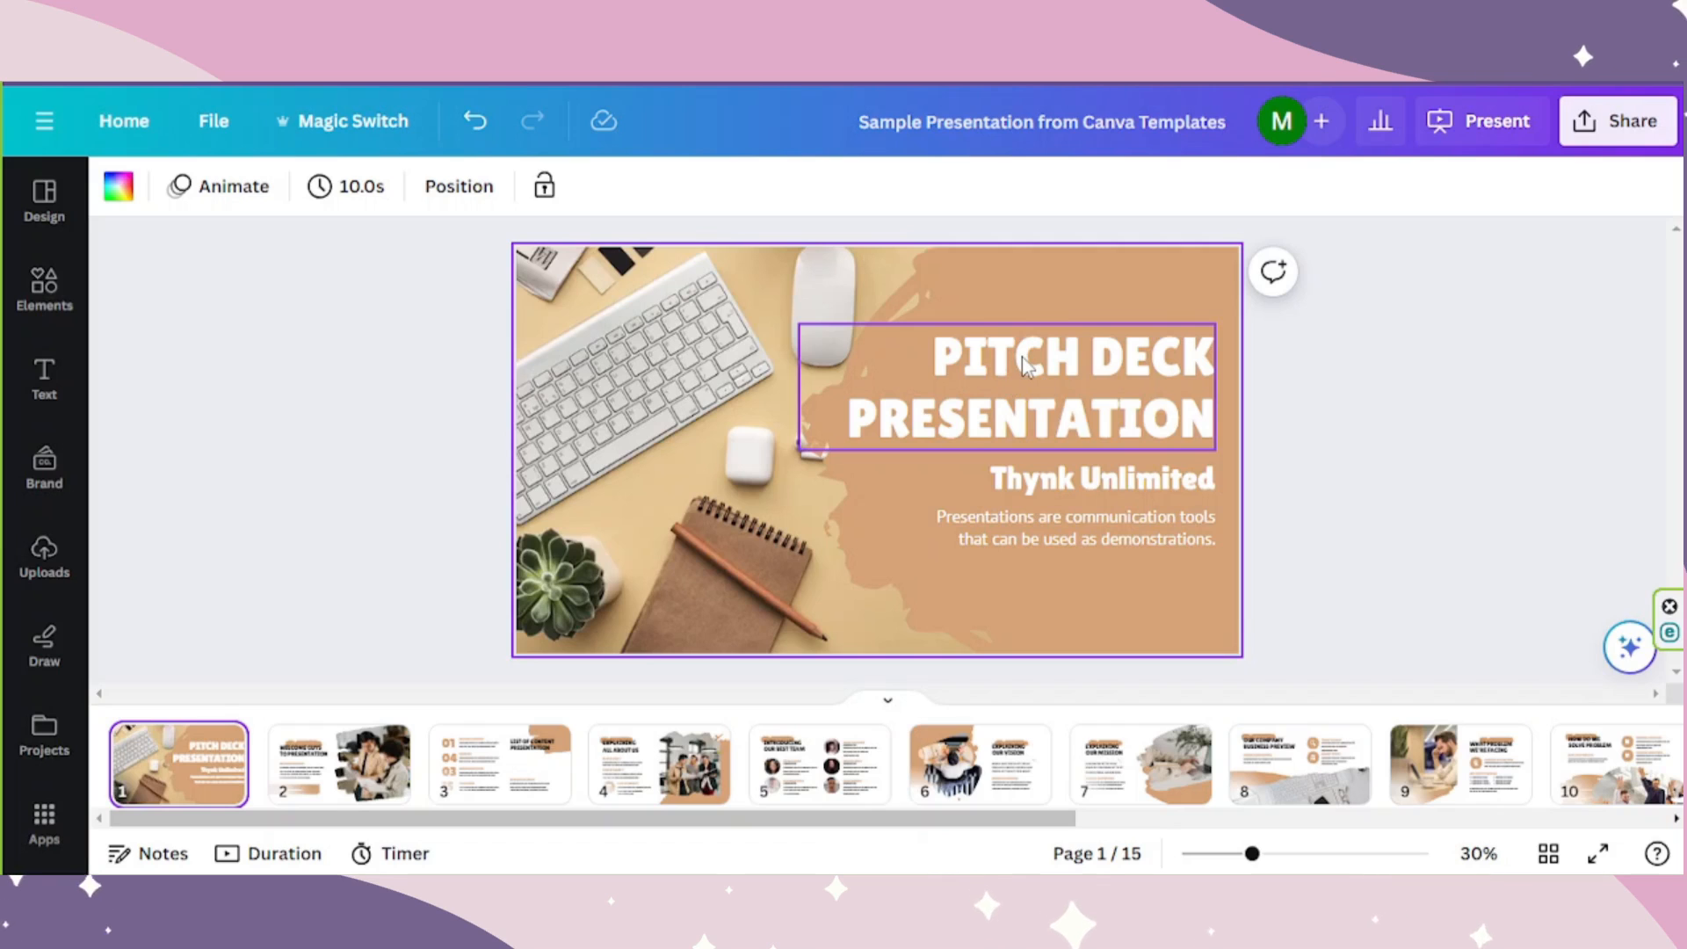
{"action": "left_click", "coordinate": [1071, 390]}
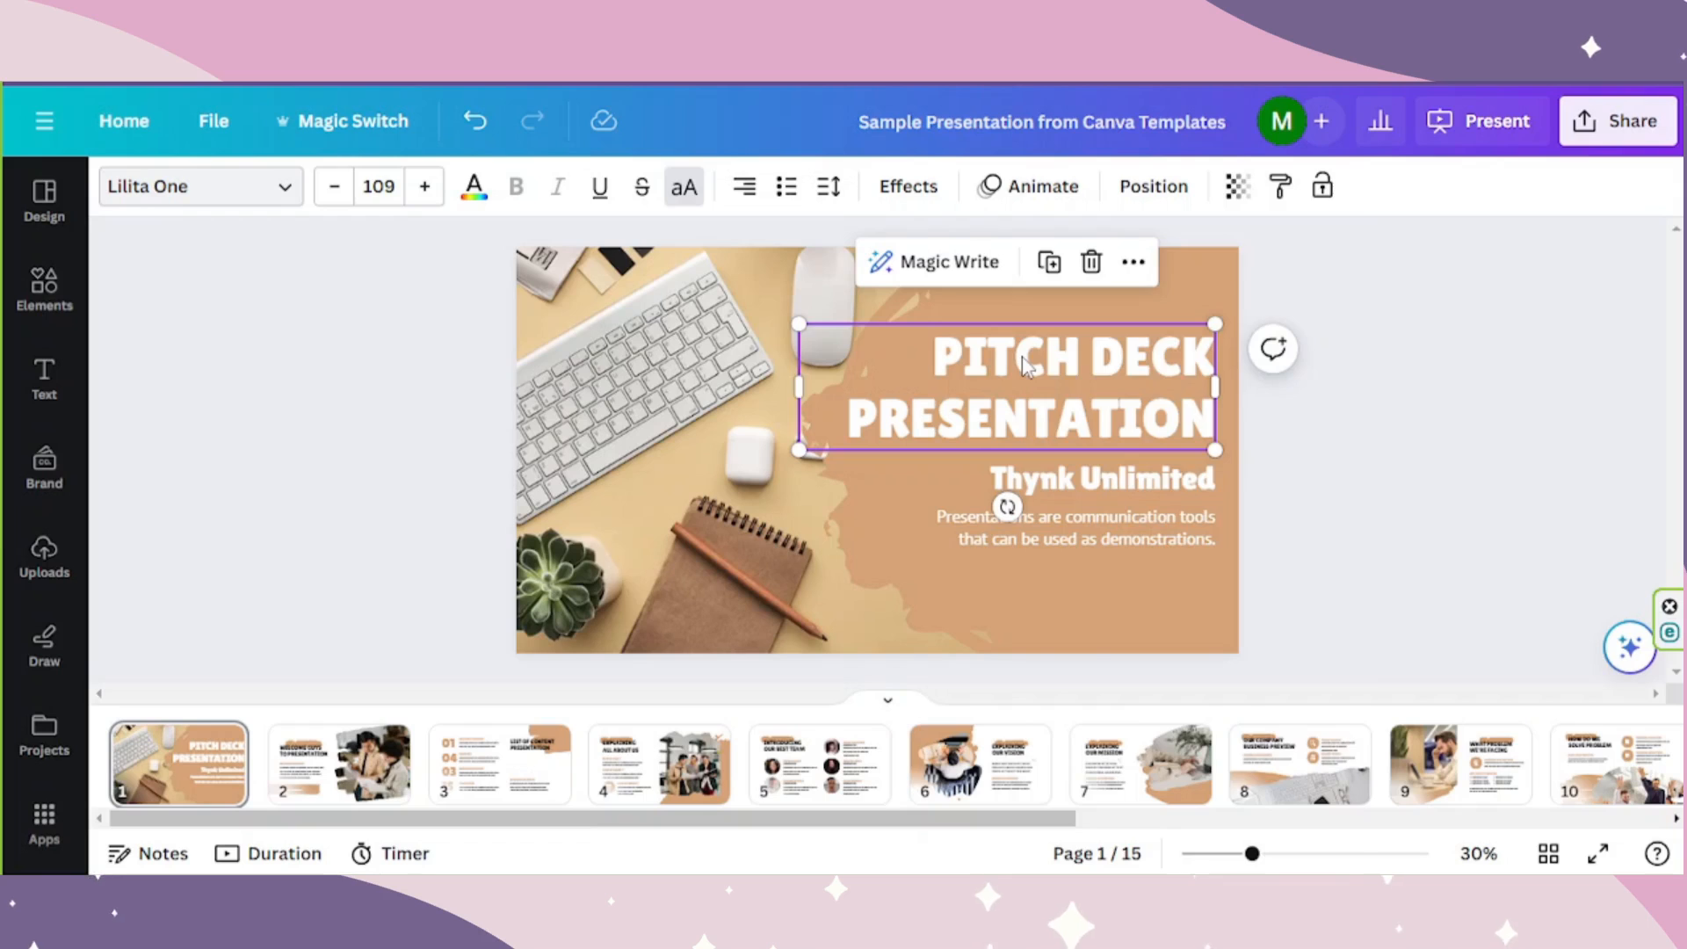
{"action": "right_click", "coordinate": [1012, 387]}
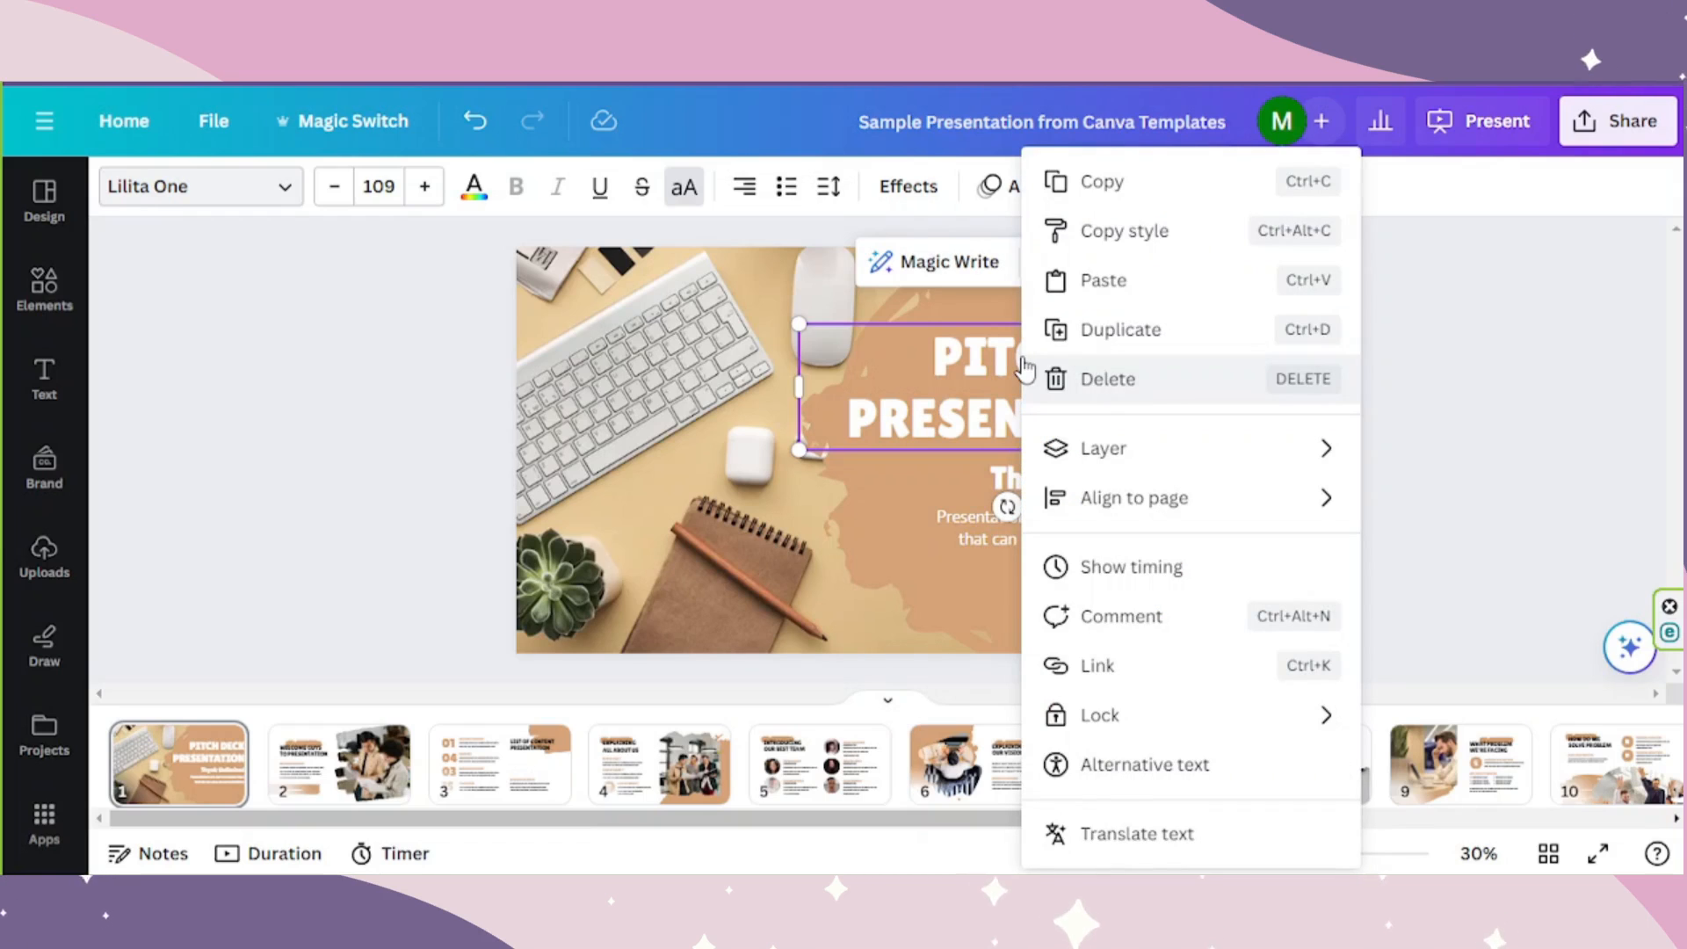
{"action": "mouse_move", "coordinate": [1141, 567]}
{"action": "type", "text": "pitch deck"}
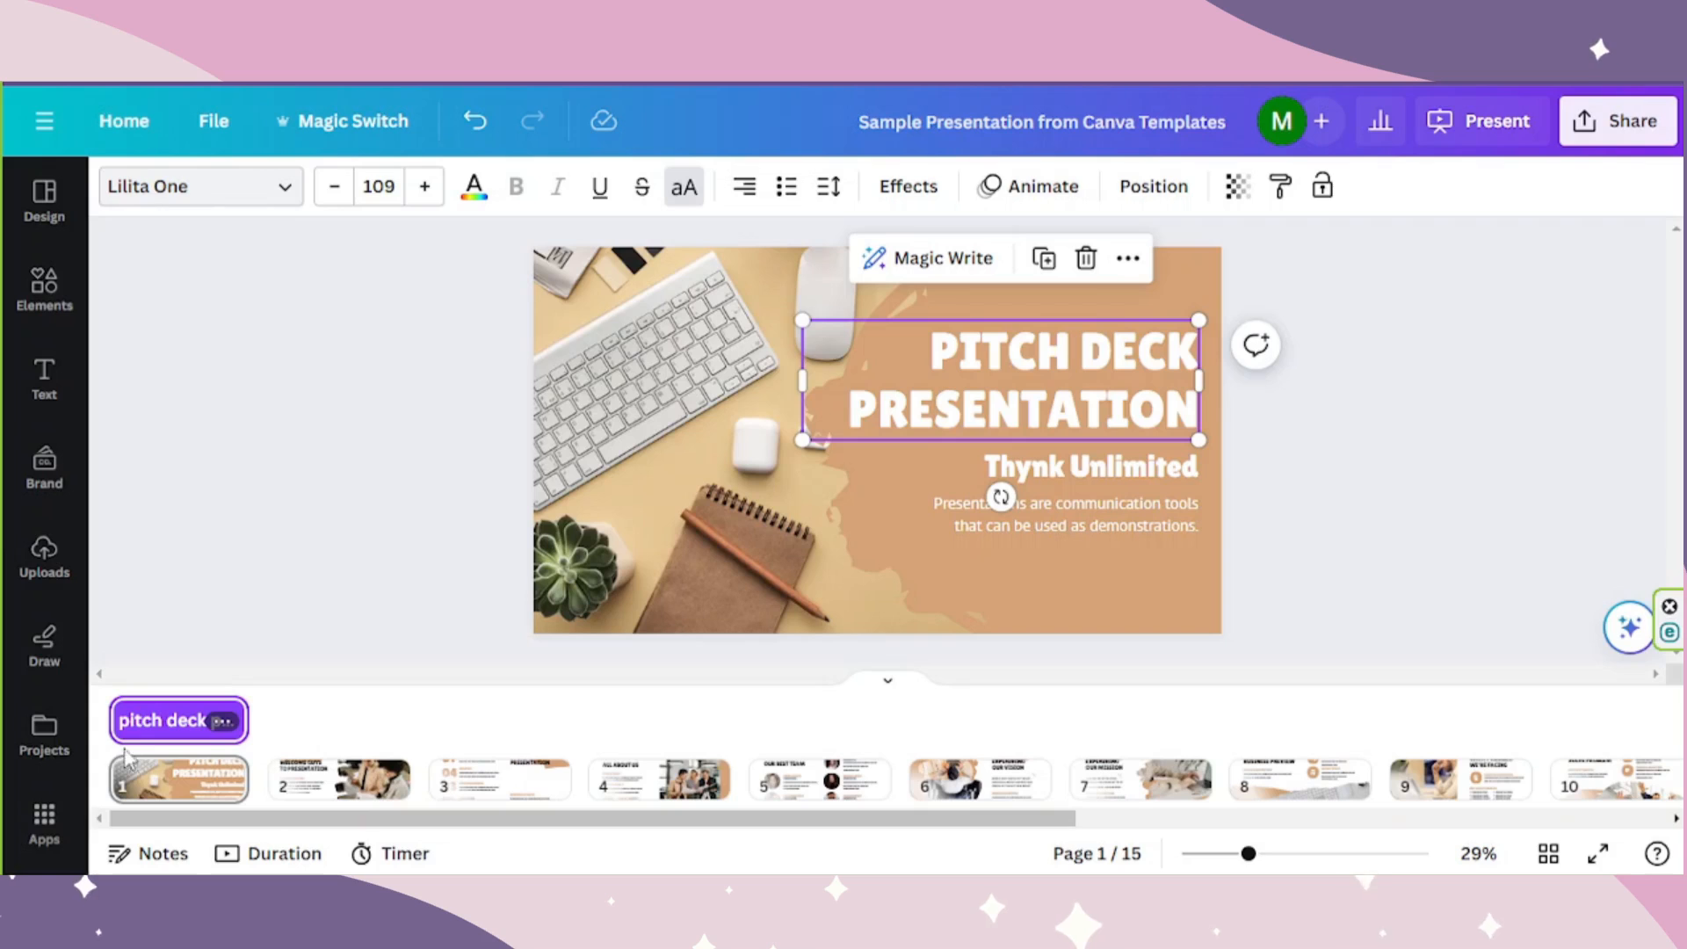
{"action": "mouse_move", "coordinate": [116, 755]}
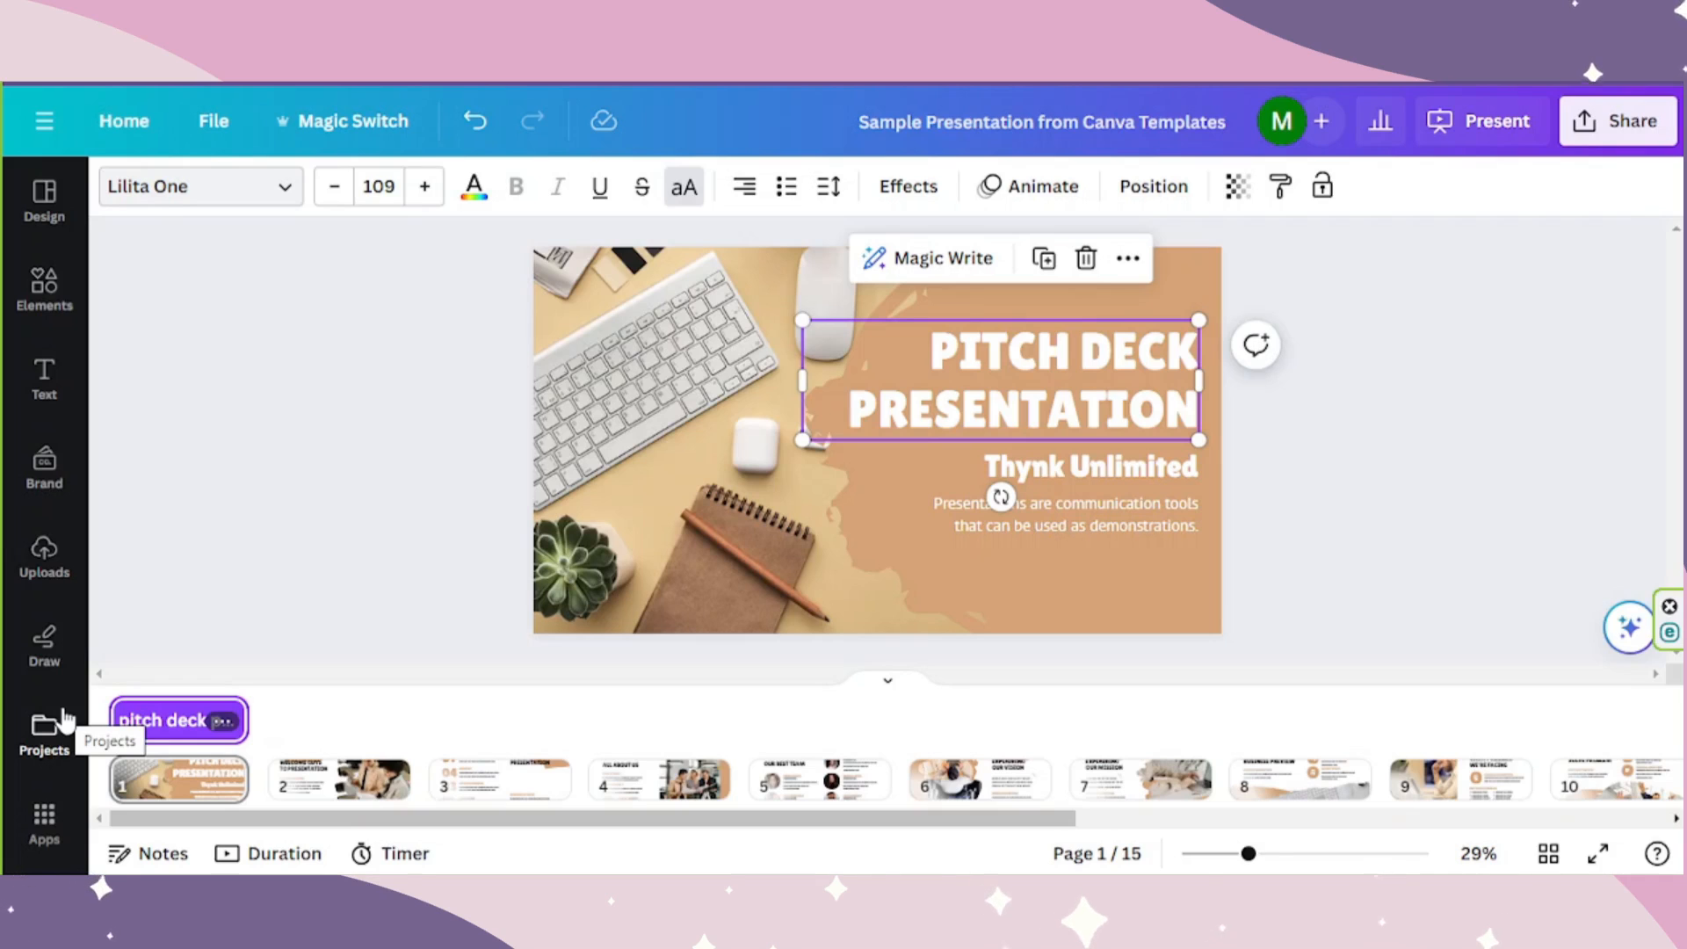
{"action": "mouse_move", "coordinate": [313, 636]}
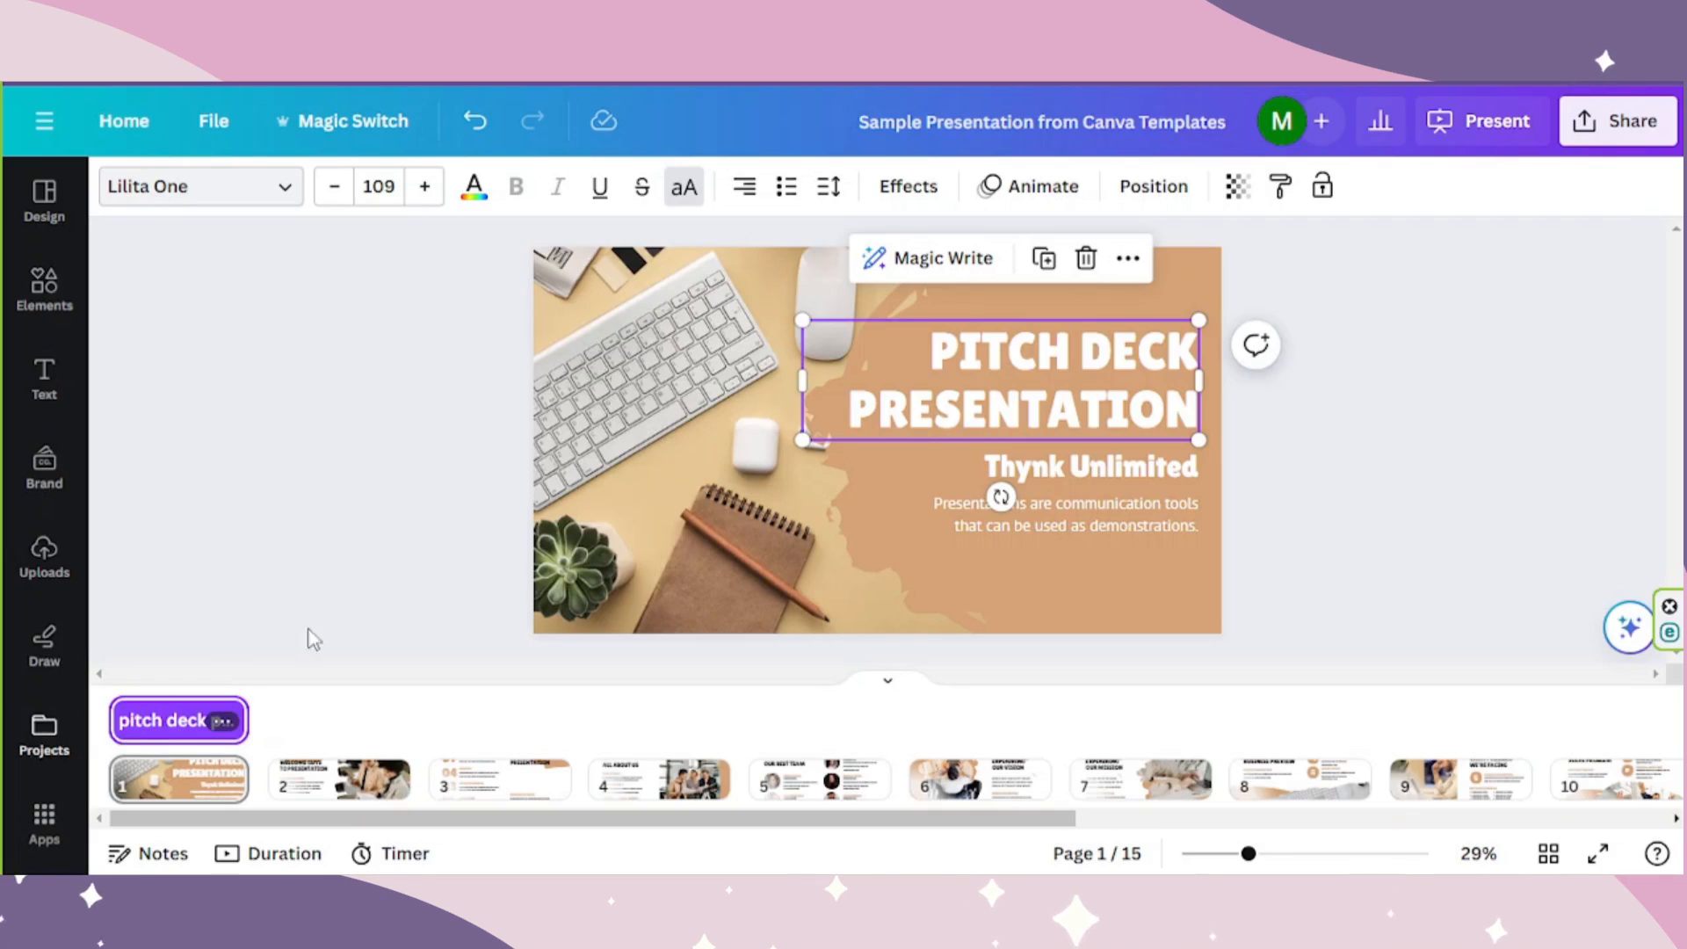
{"action": "left_click", "coordinate": [1075, 466]}
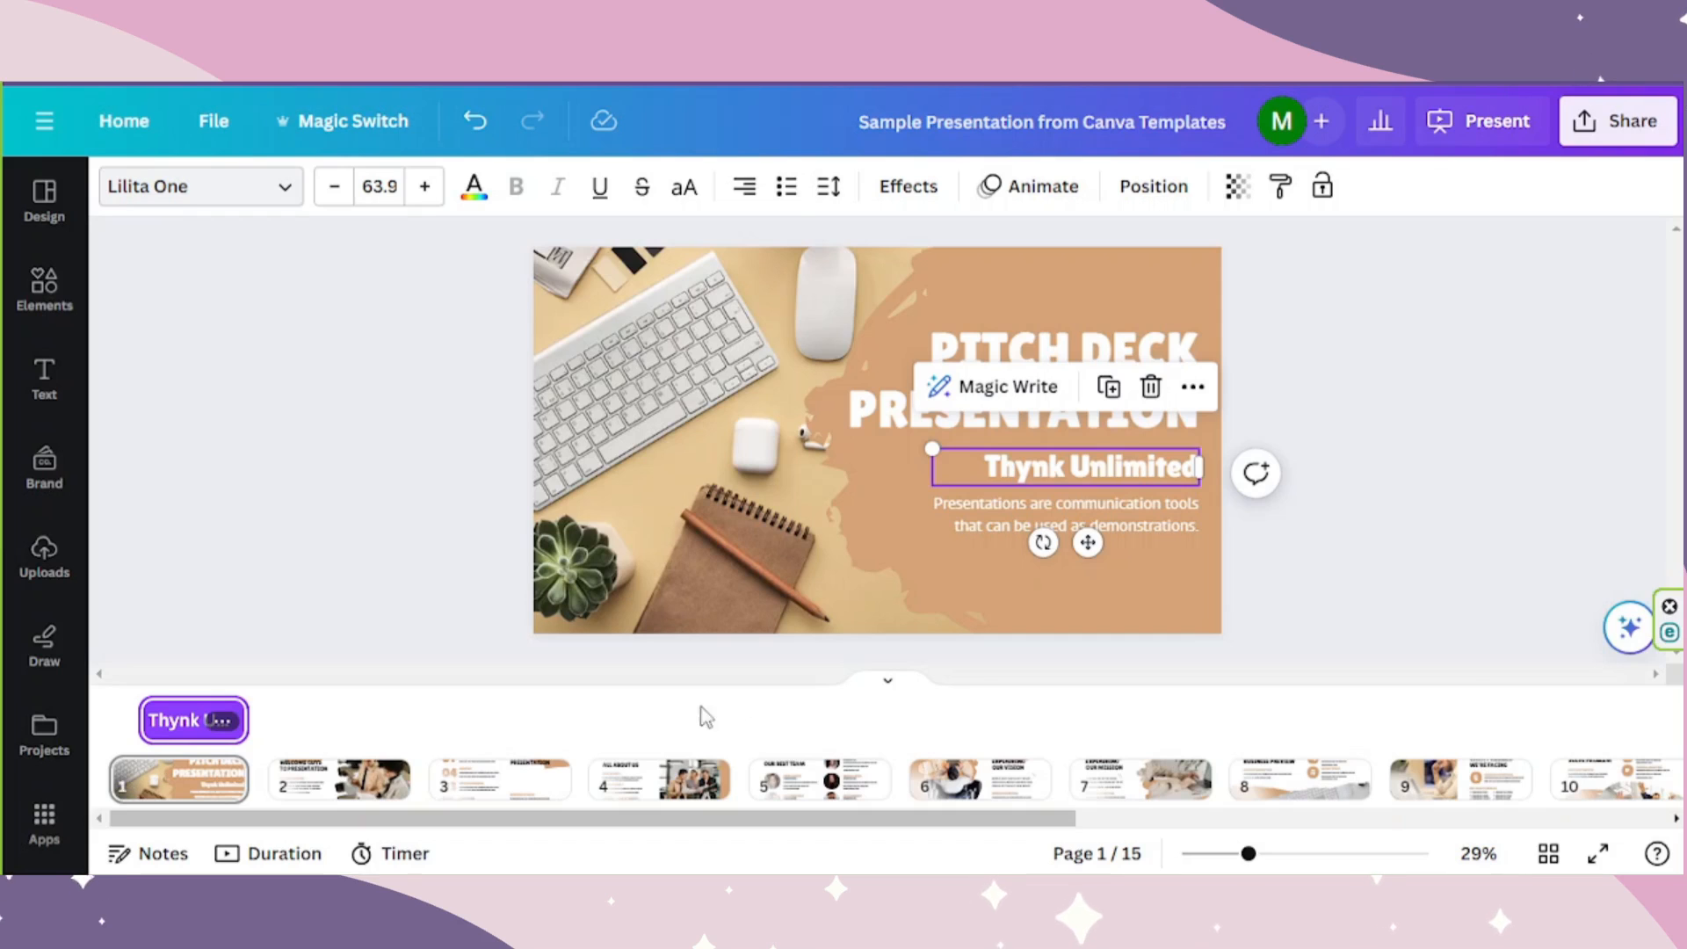
Offset the timing of slide 1's description paragraph and slide 2's LETS GET STARTED text.
{"action": "left_click", "coordinate": [1059, 514]}
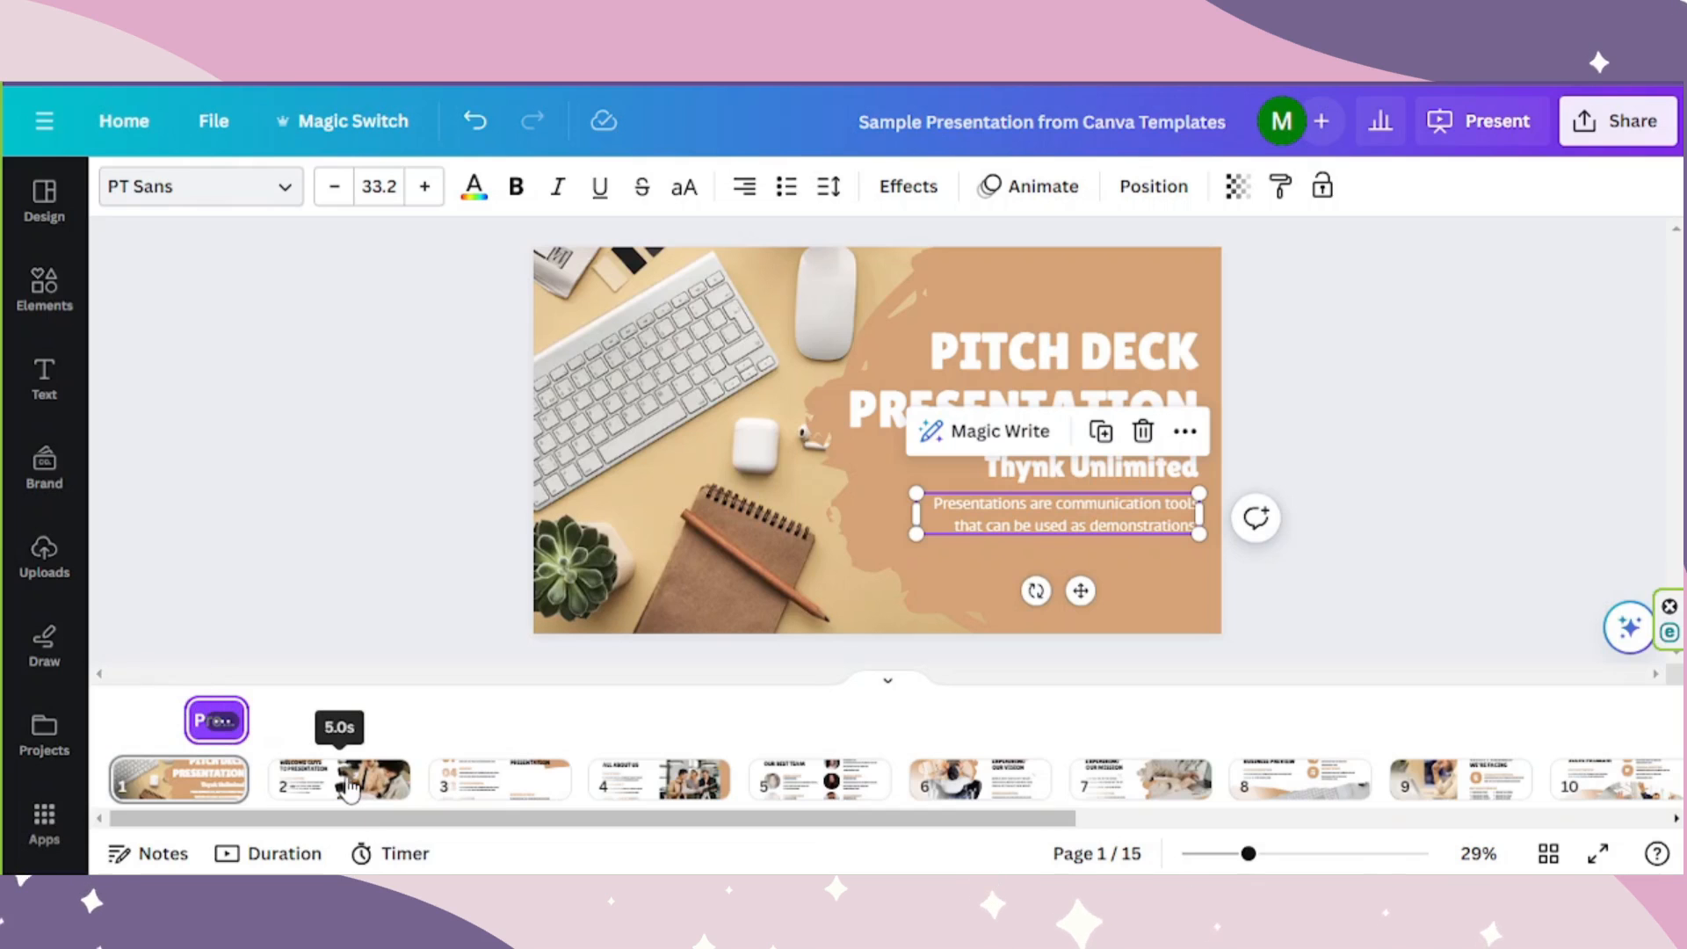
{"action": "left_click", "coordinate": [339, 779]}
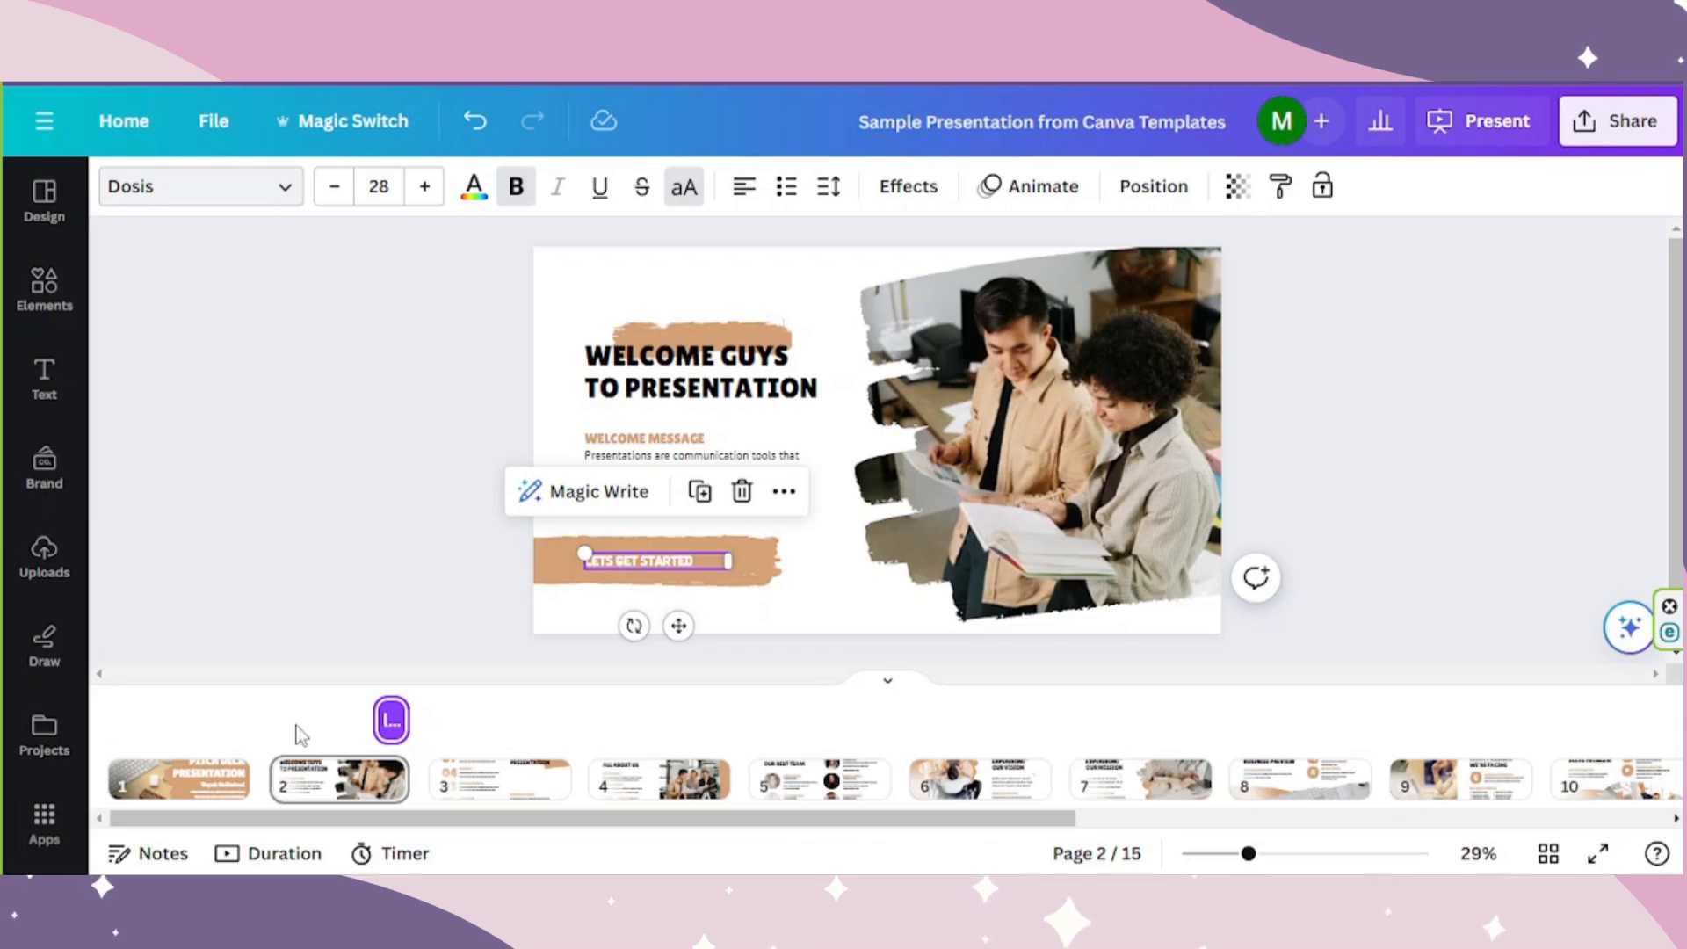
{"action": "left_click", "coordinate": [179, 778]}
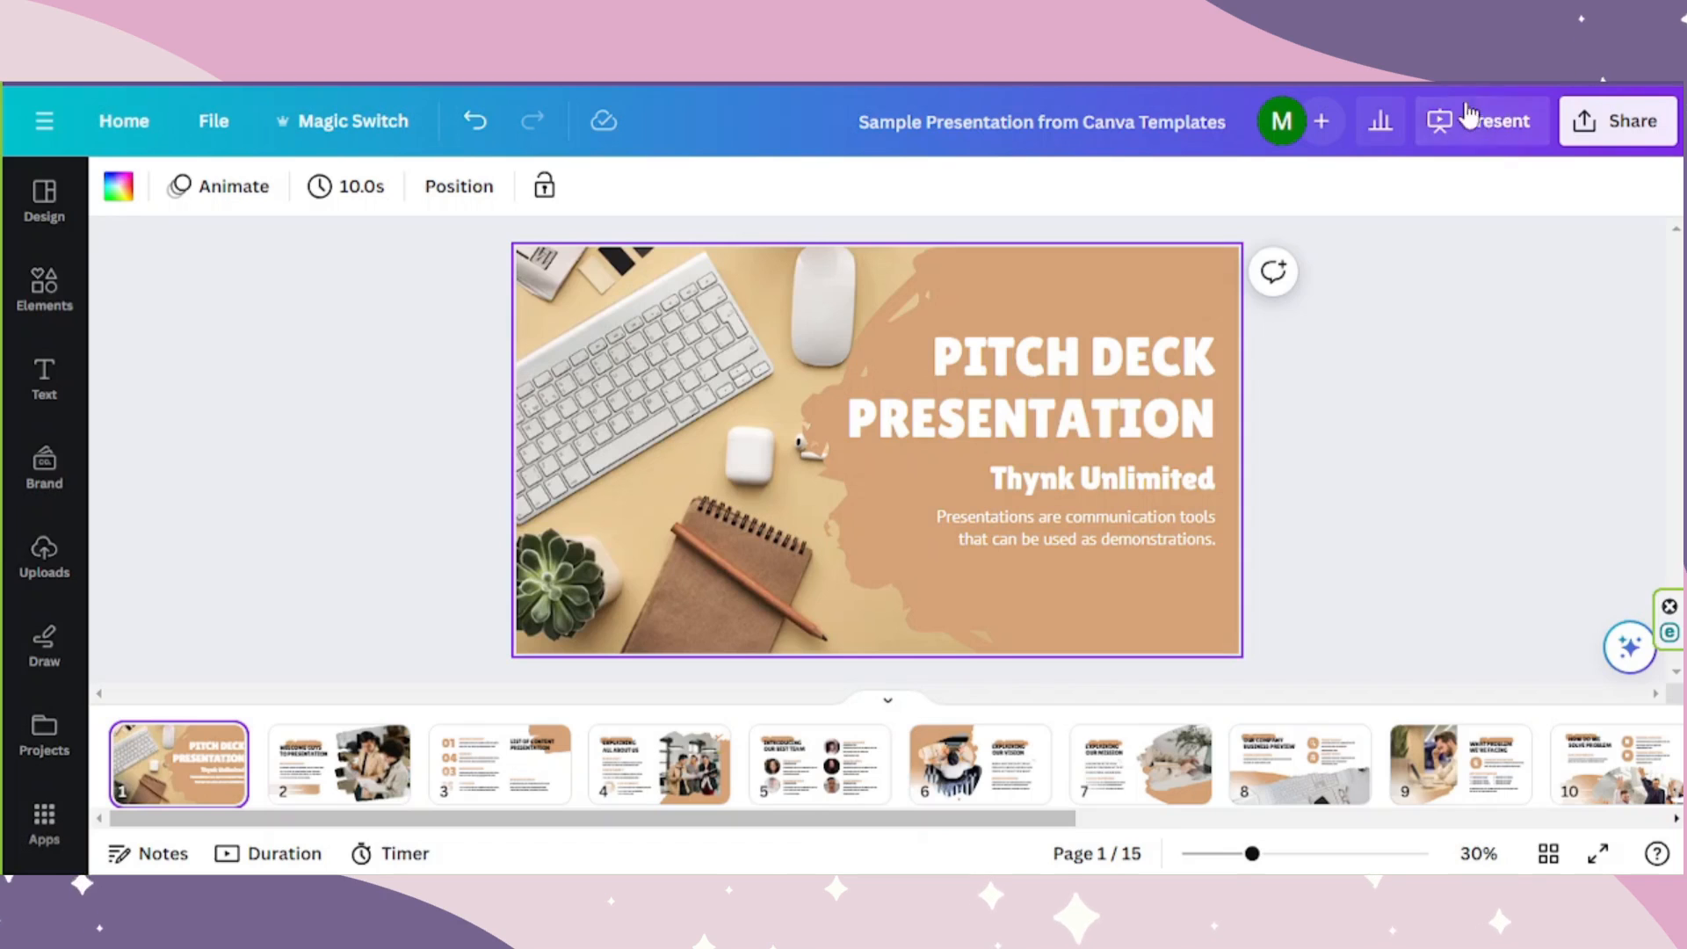
{"action": "mouse_move", "coordinate": [1481, 112]}
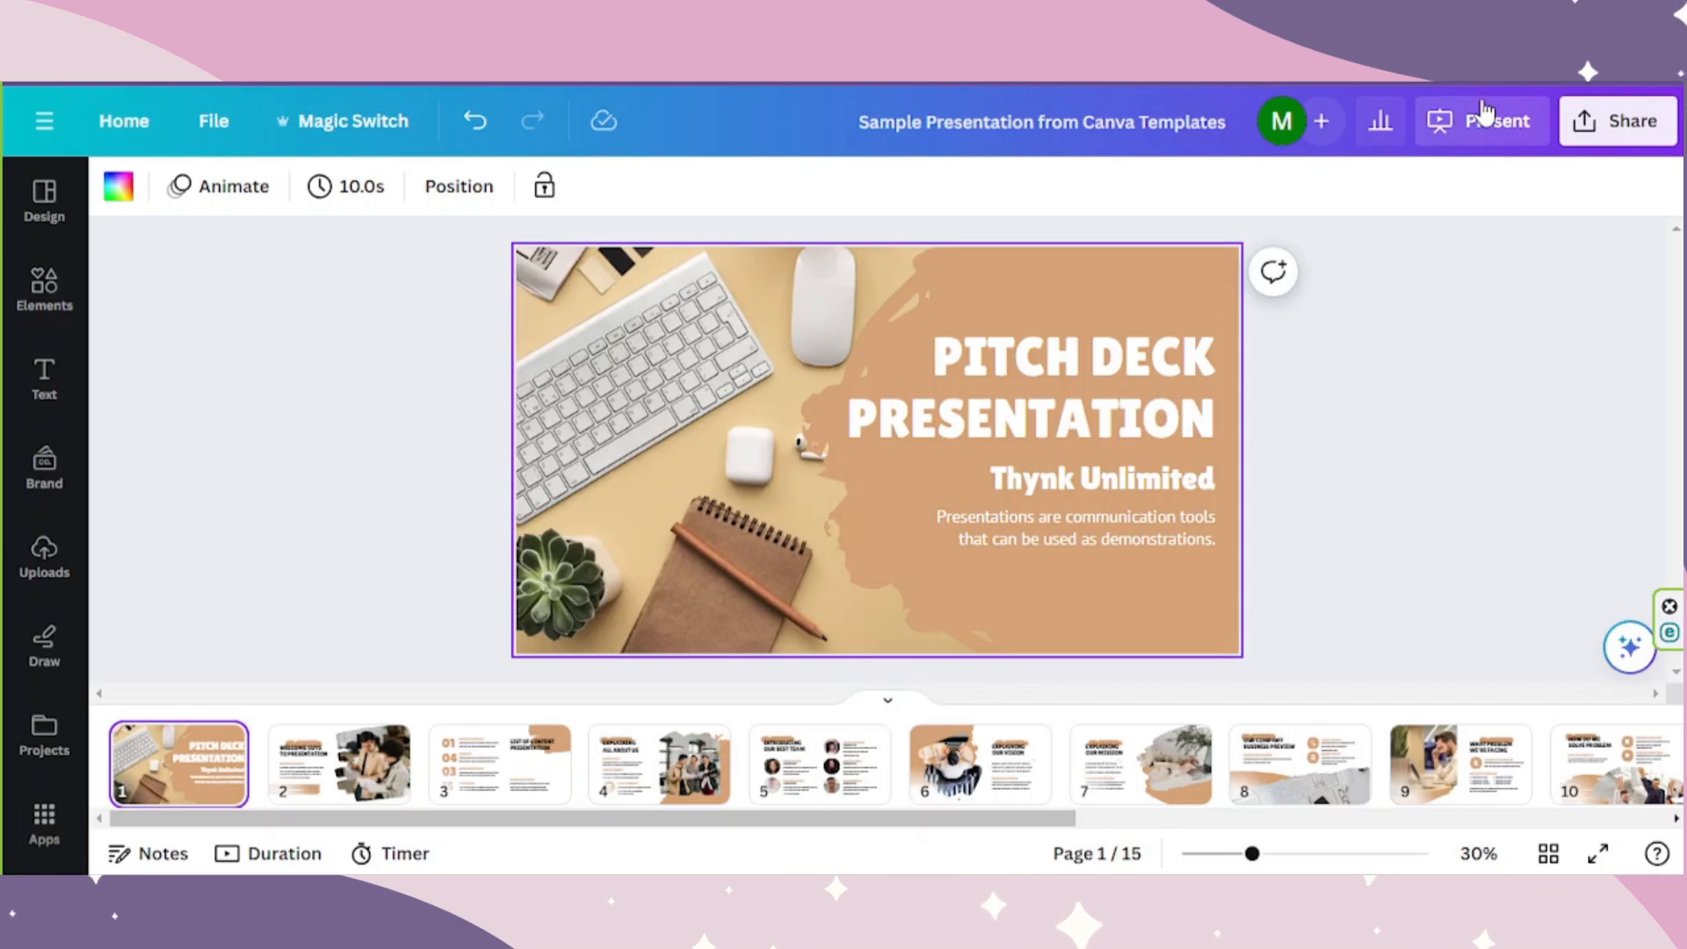
Run a full-screen Present preview to confirm the texts appear one by one.
{"action": "left_click", "coordinate": [1497, 121]}
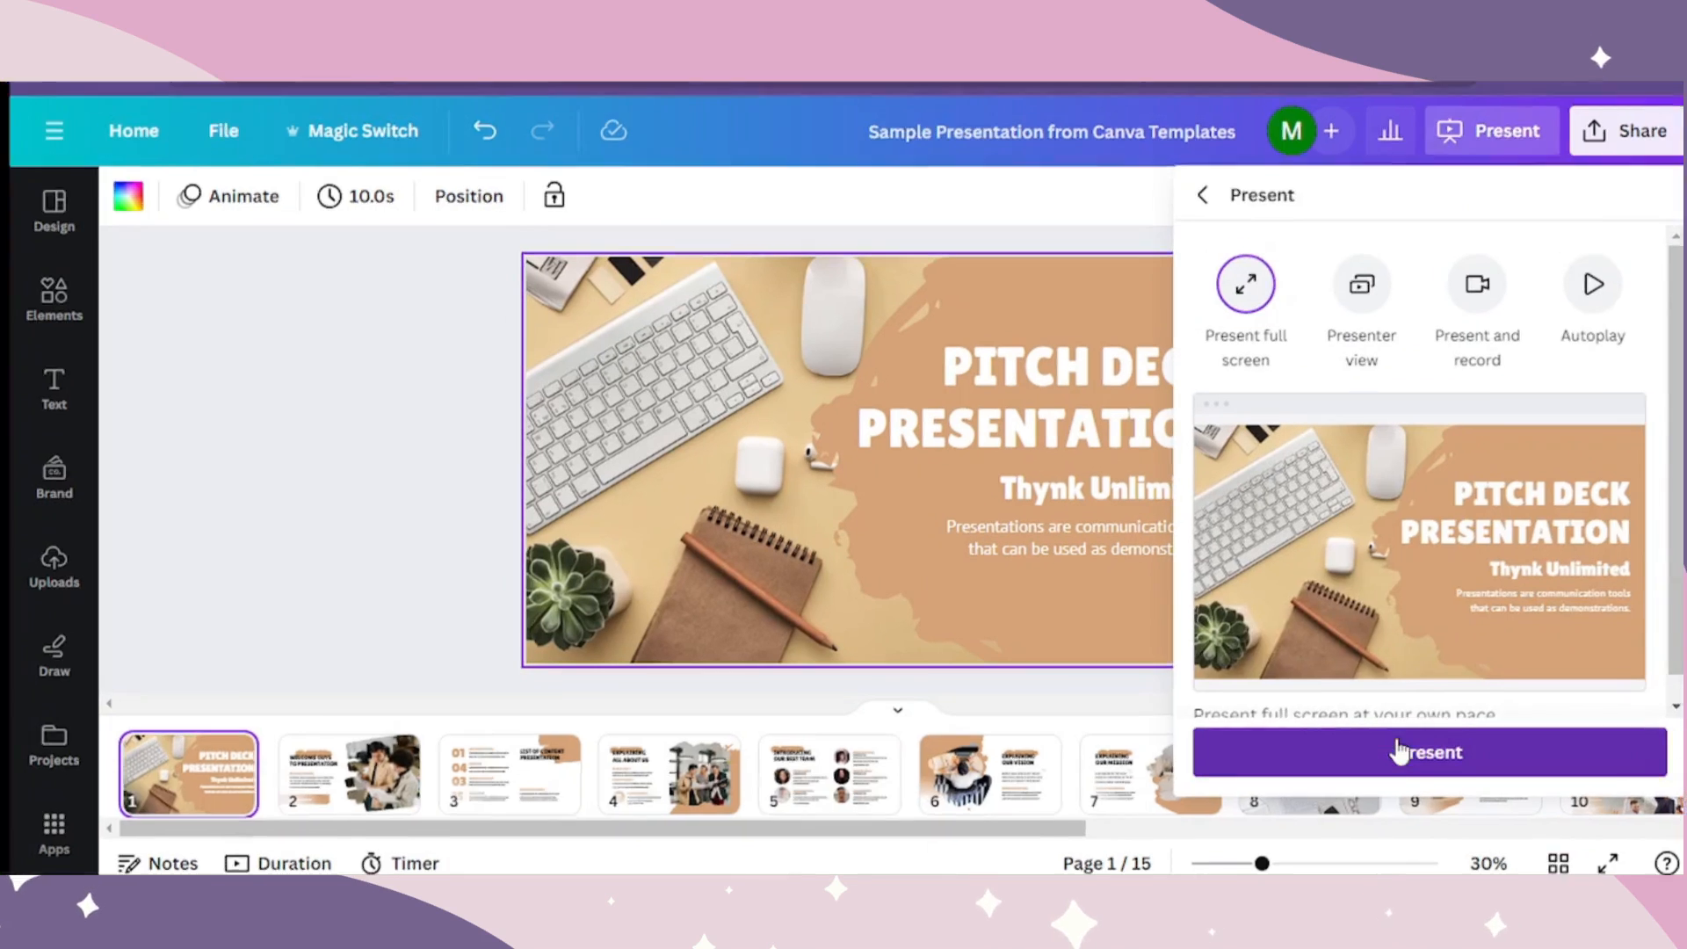
{"action": "left_click", "coordinate": [338, 773]}
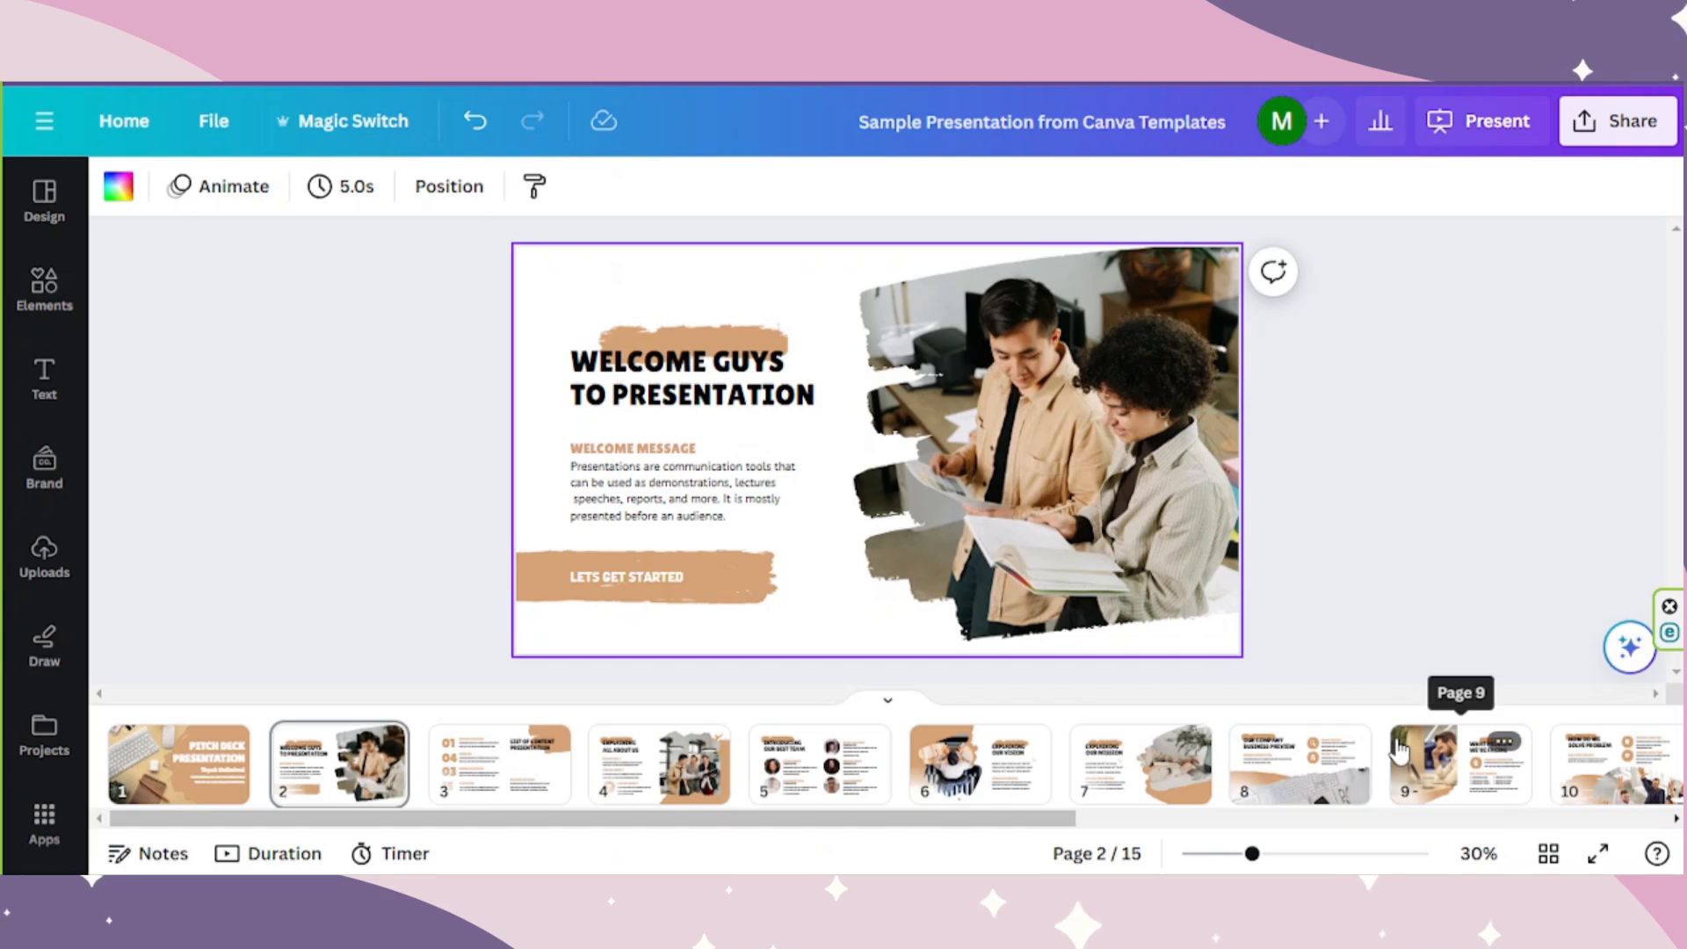
Apply the Pop text animation to the title and the next text box on slide 1.
{"action": "left_click", "coordinate": [180, 764]}
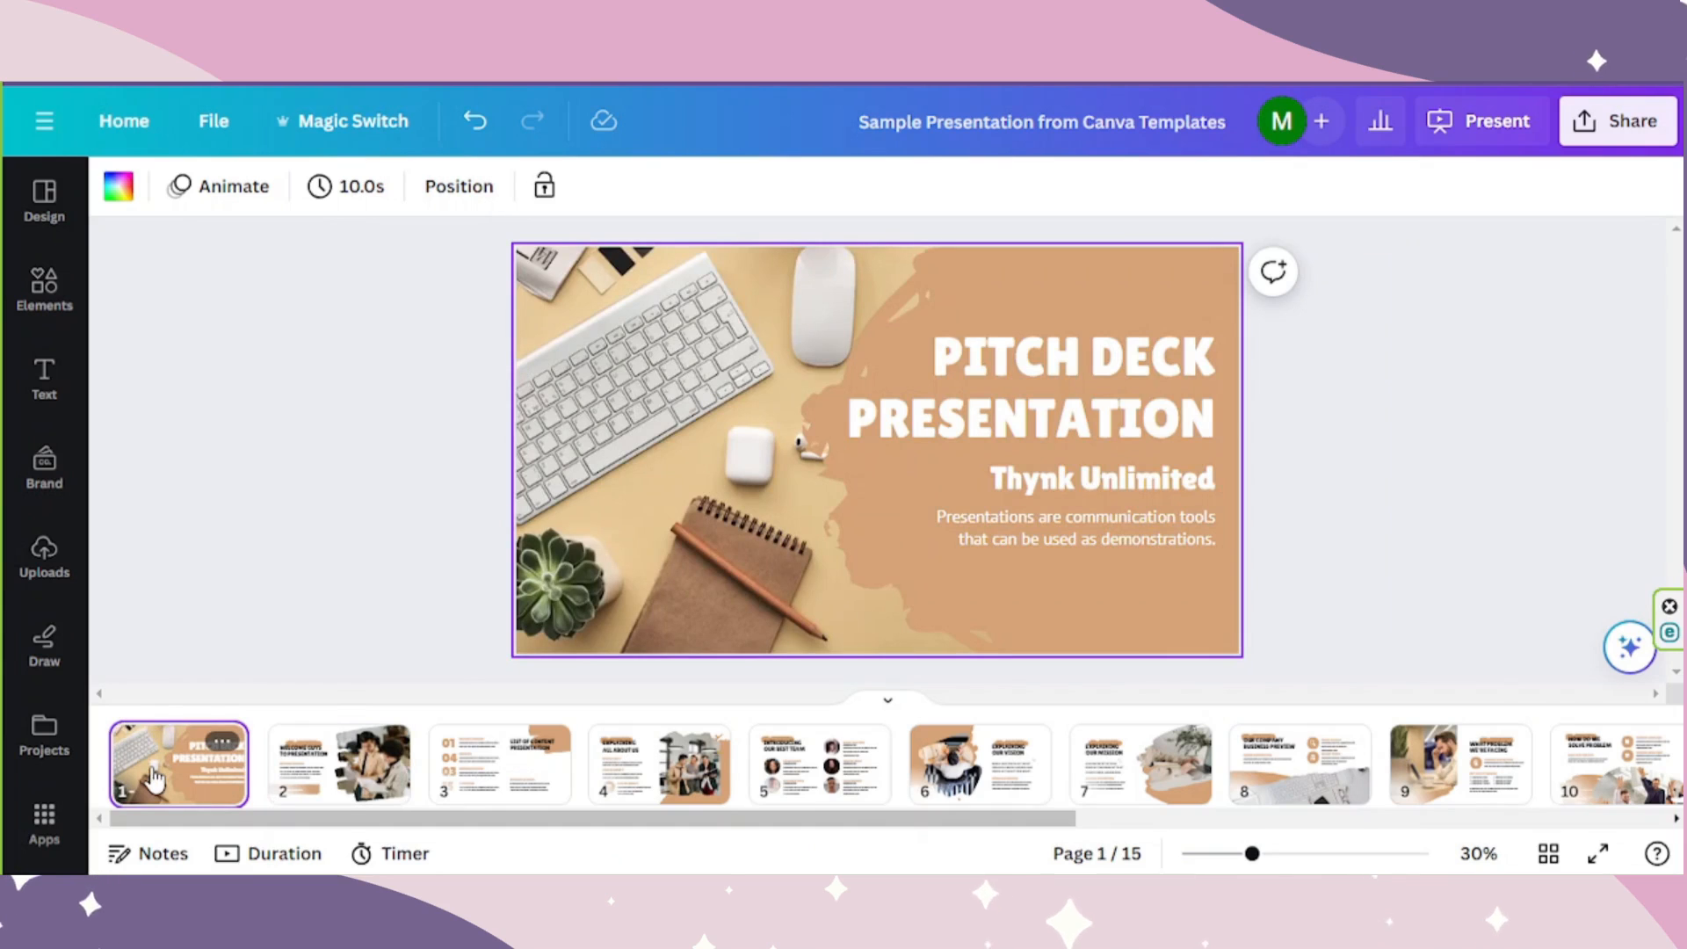
{"action": "left_click", "coordinate": [1069, 386]}
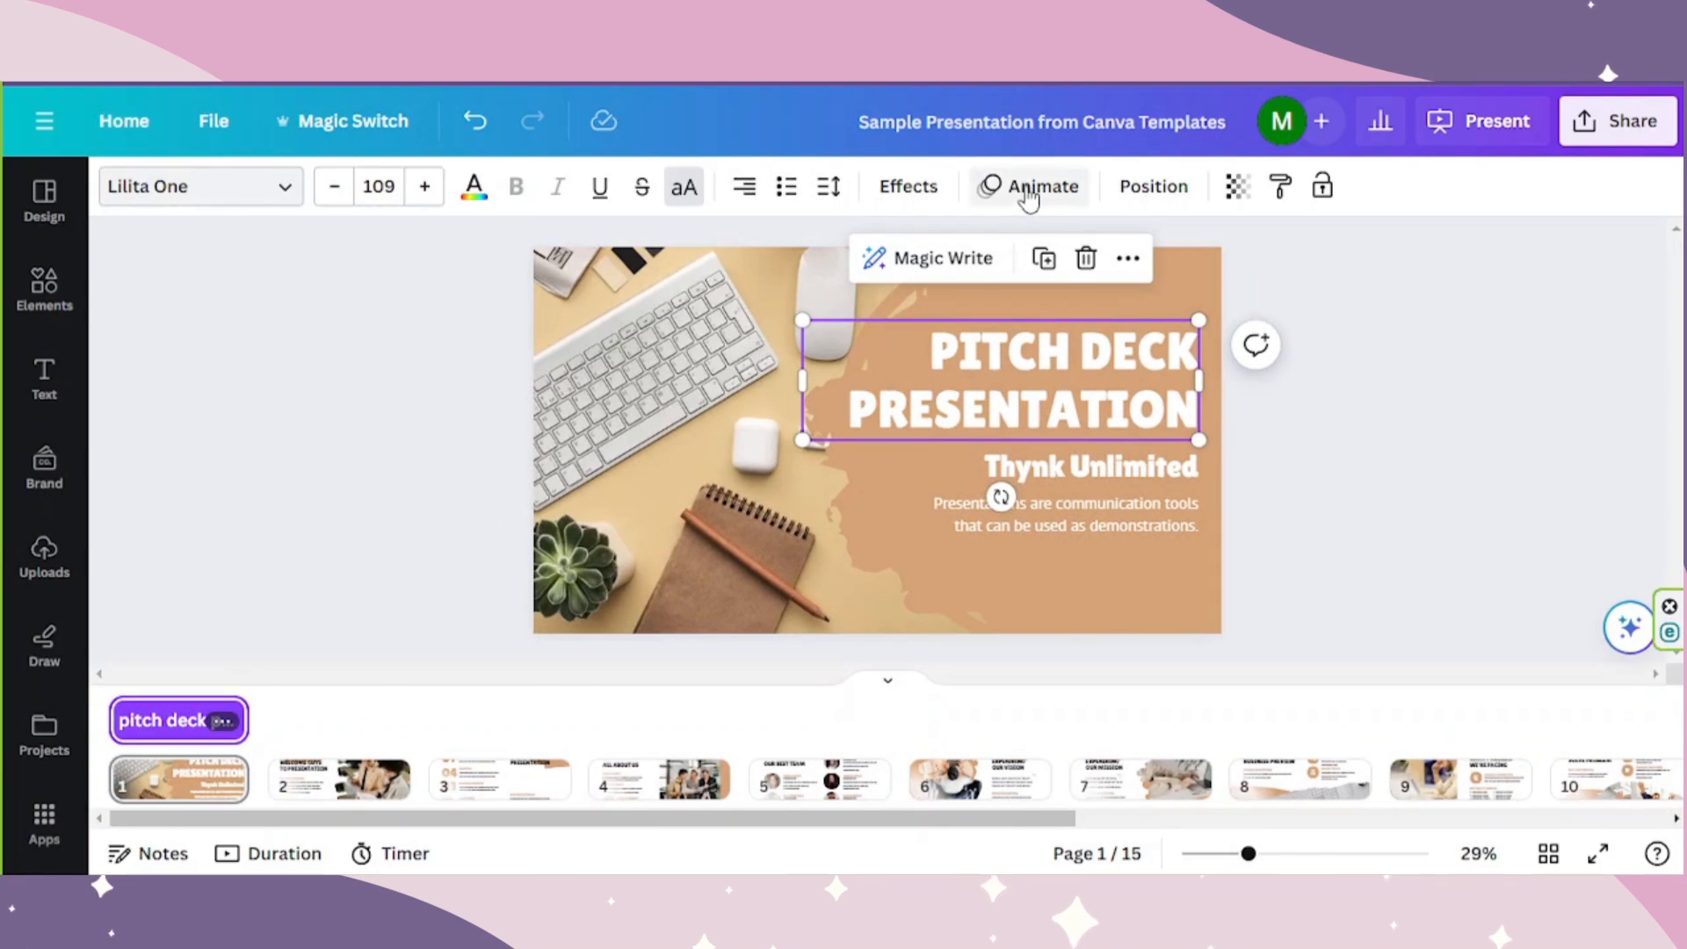
{"action": "left_click", "coordinate": [1037, 187]}
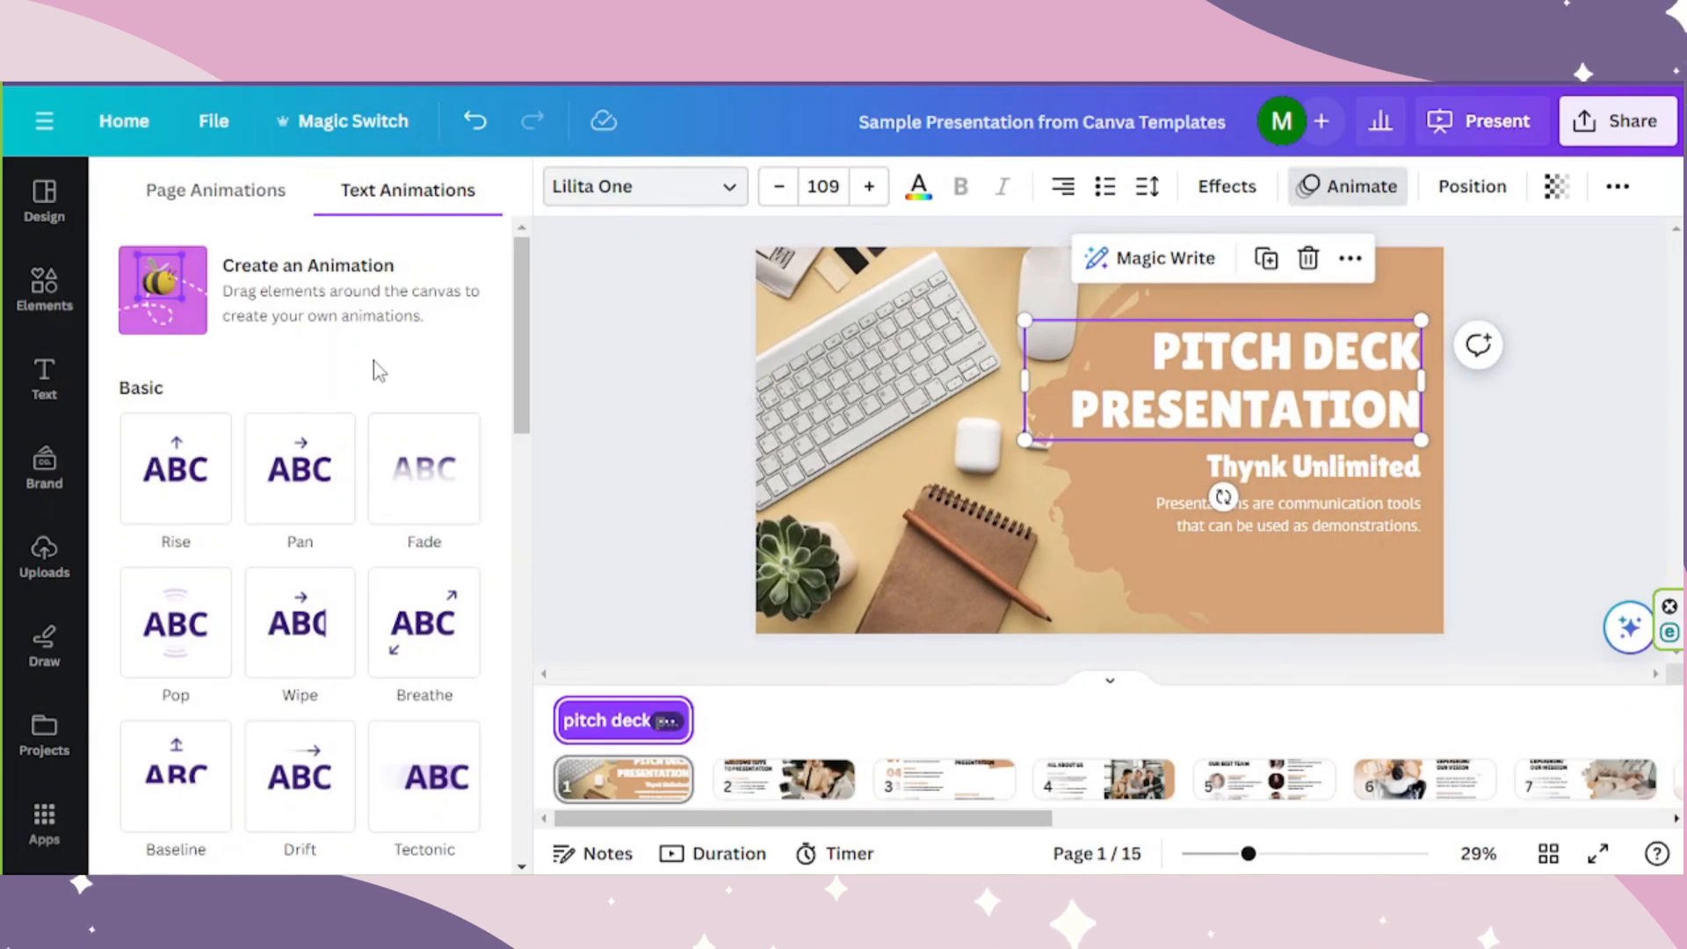
{"action": "left_click", "coordinate": [175, 620]}
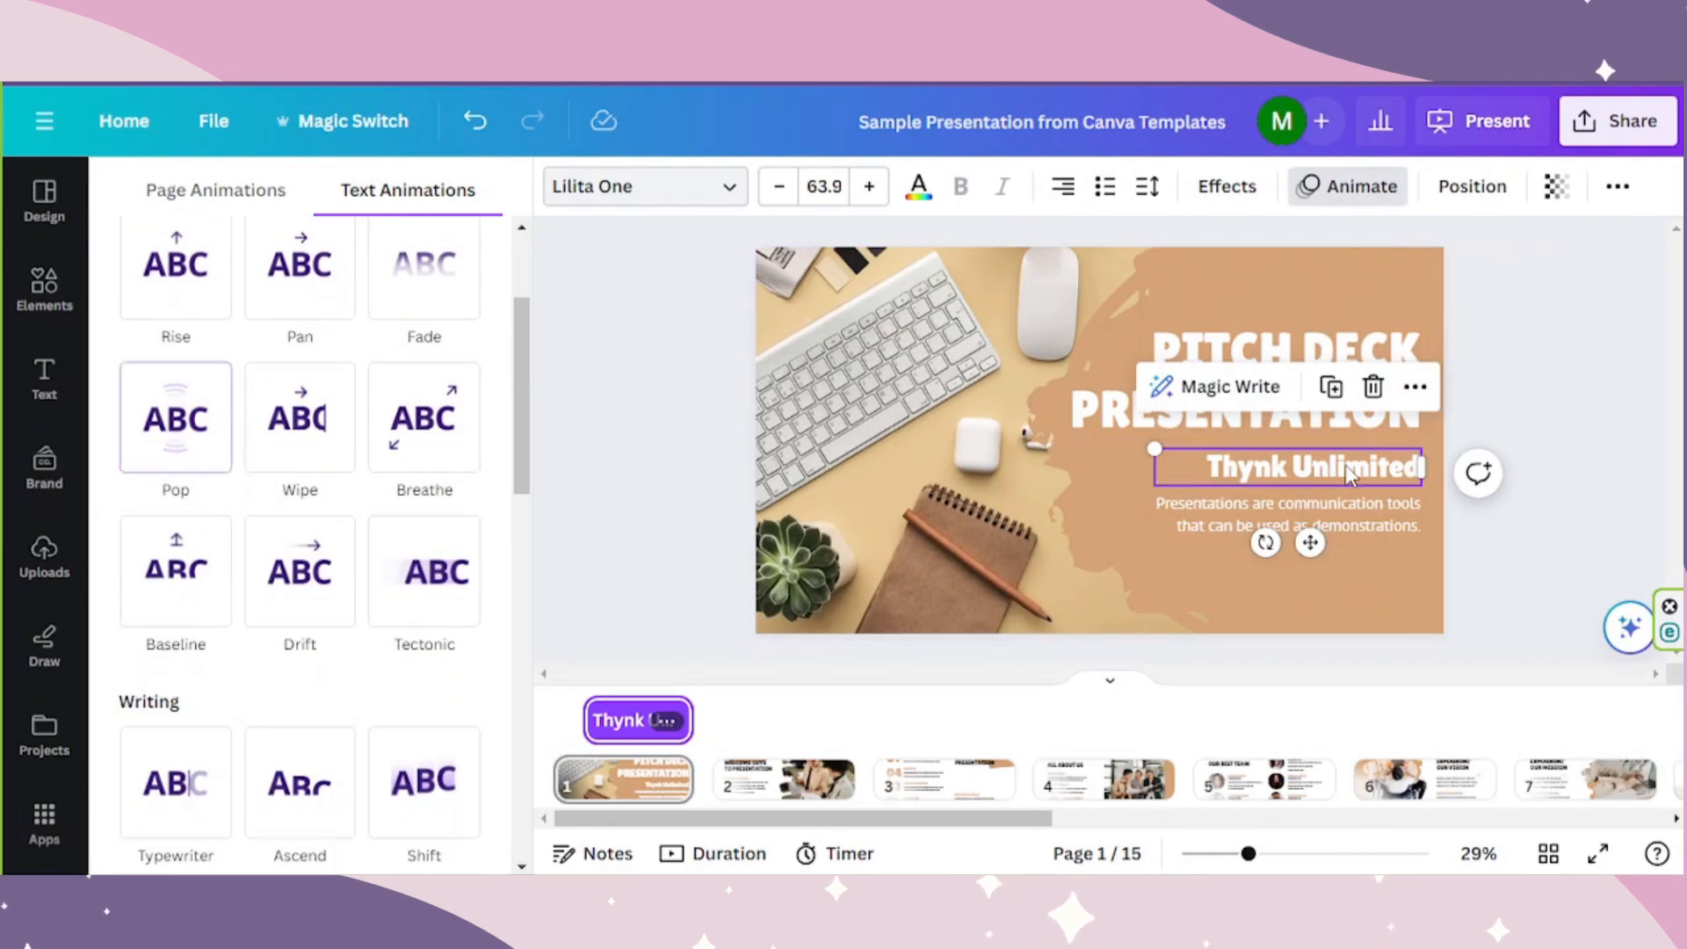
{"action": "left_click", "coordinate": [174, 418]}
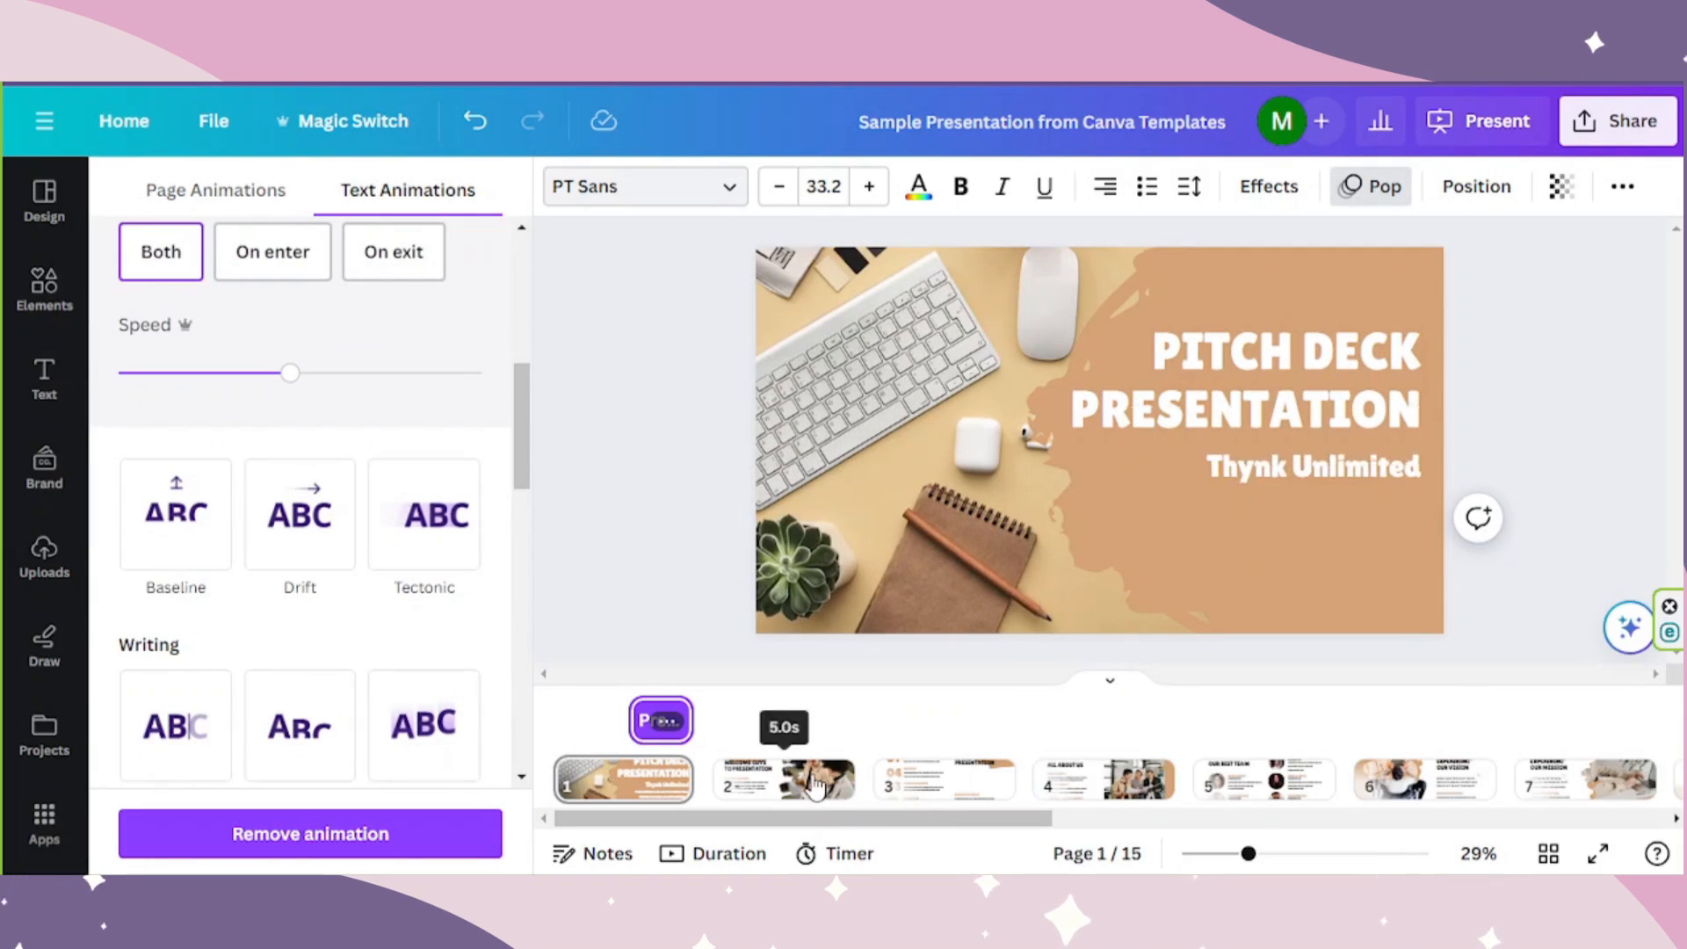
Apply Pop to the welcome paragraph and LETS GET STARTED text on slide 2.
{"action": "left_click", "coordinate": [784, 778]}
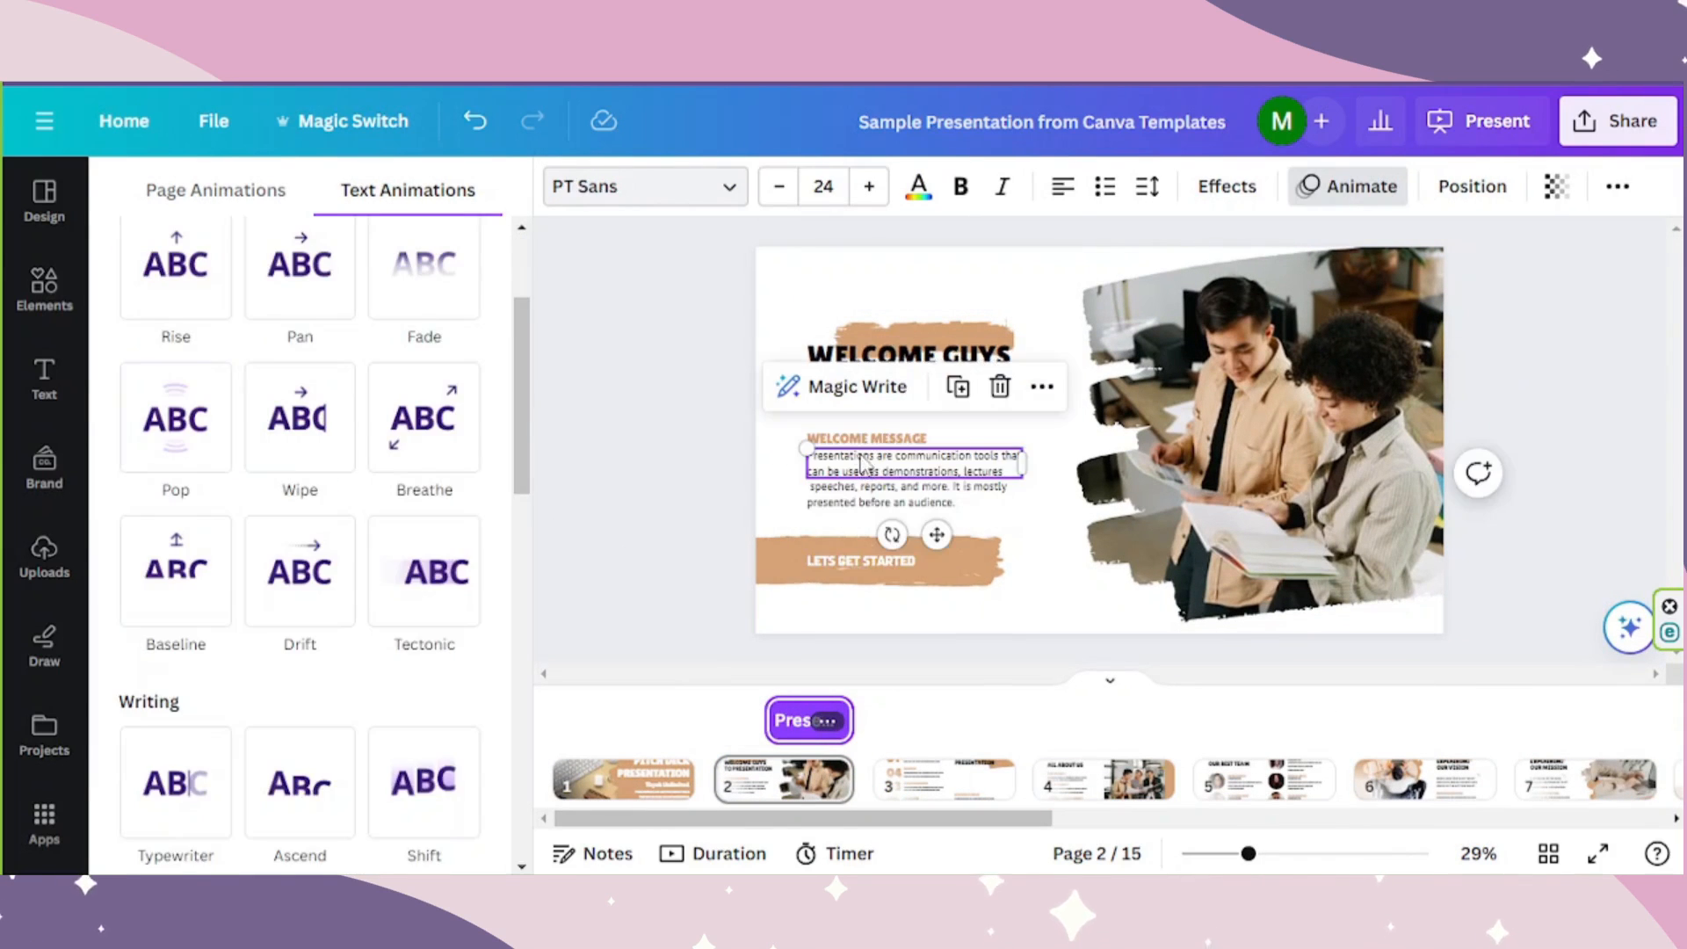
{"action": "left_click", "coordinate": [174, 419]}
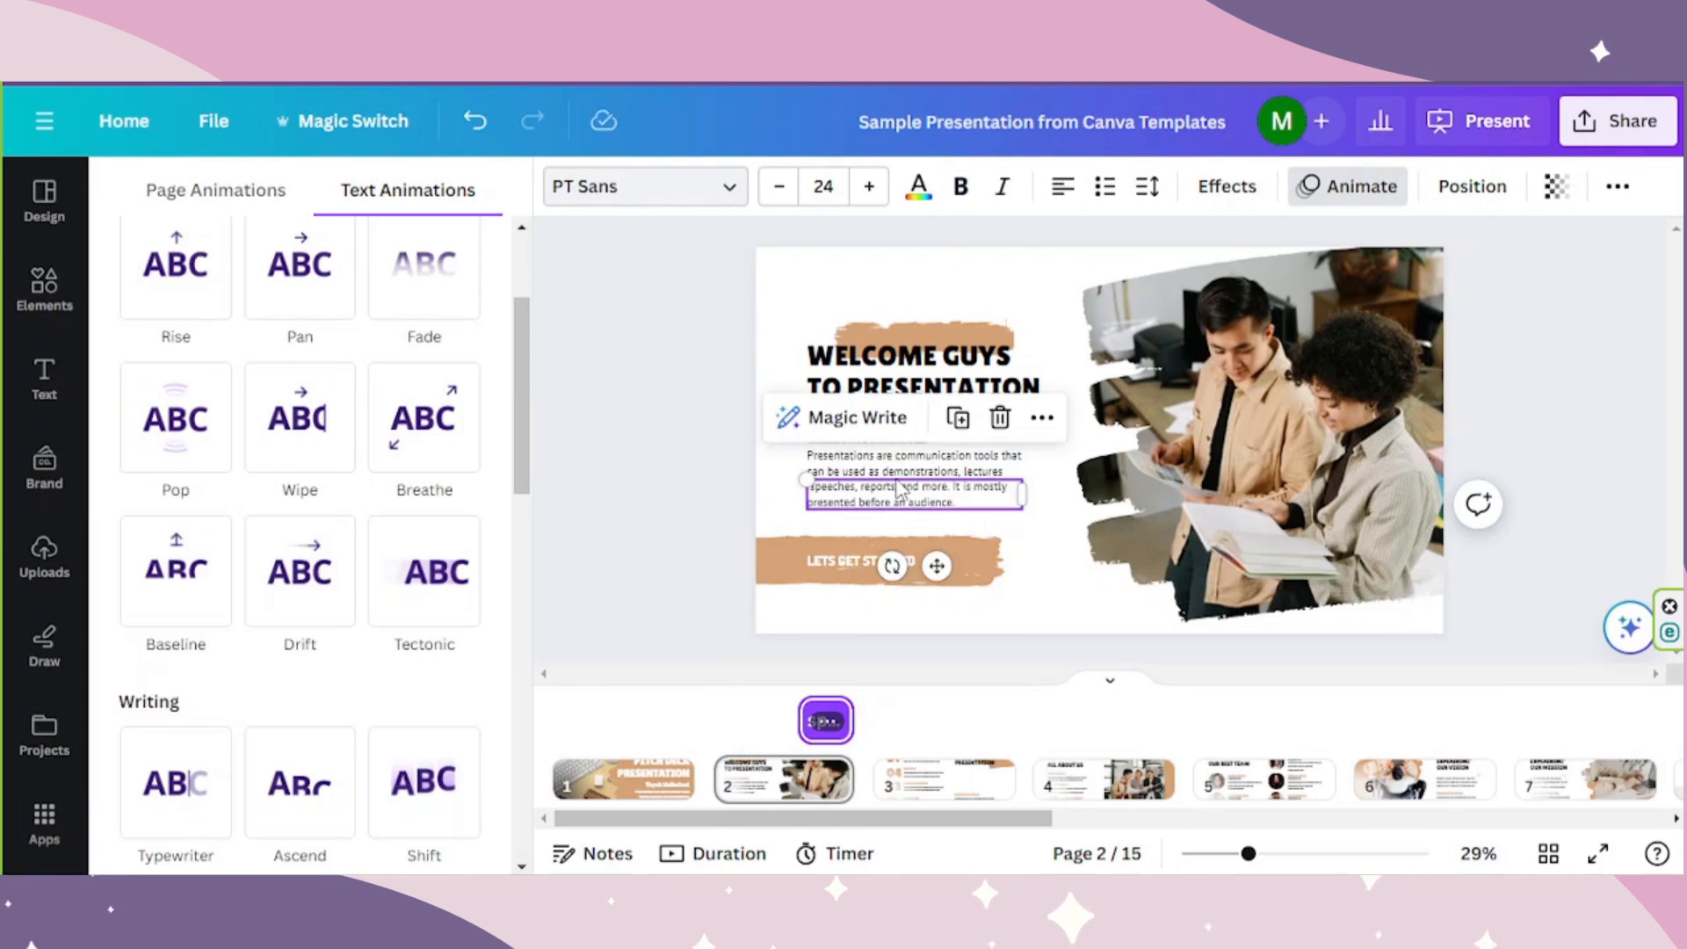
{"action": "left_click", "coordinate": [174, 418]}
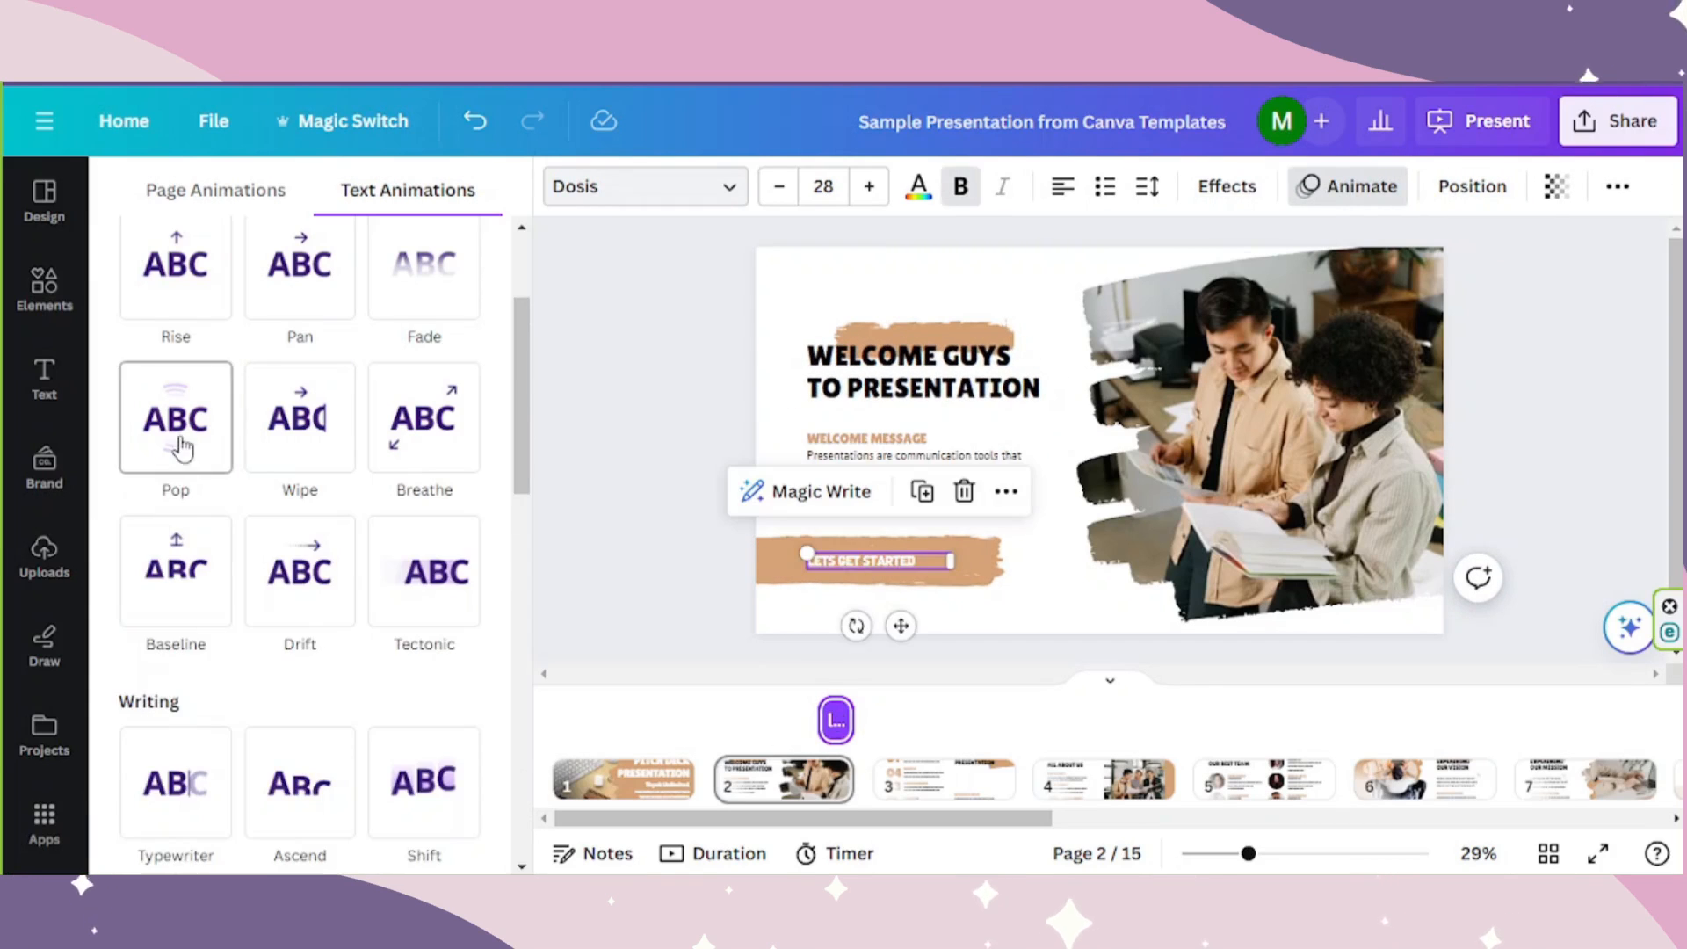
{"action": "left_click", "coordinate": [176, 418]}
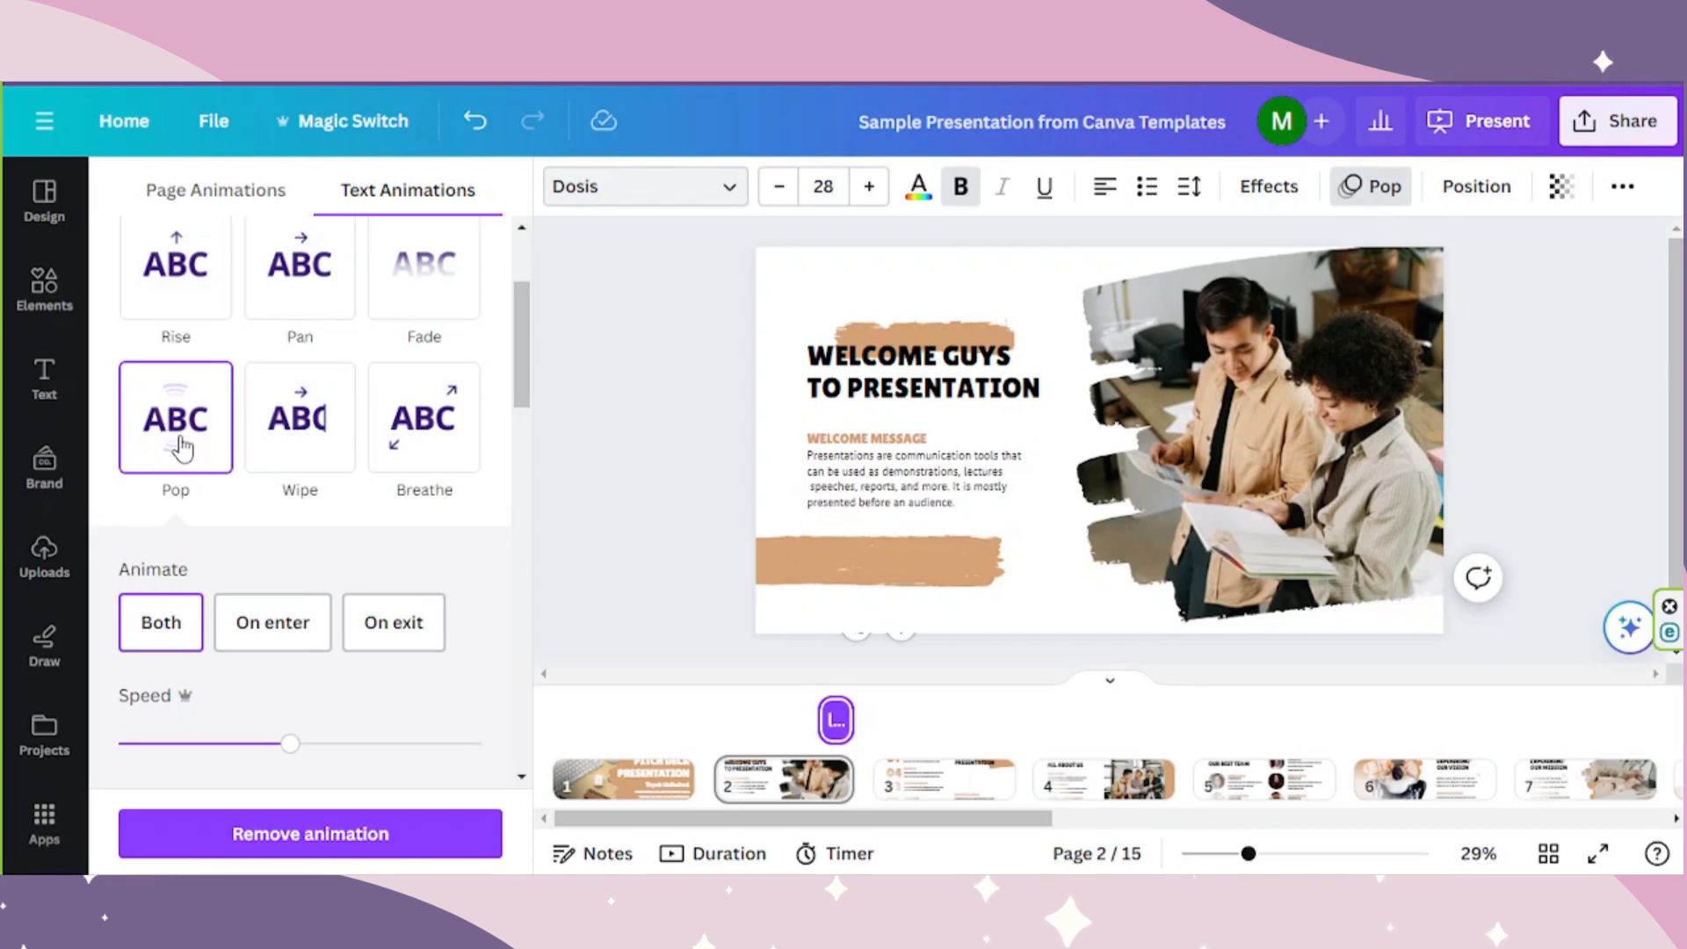
Return to slide 1 and bring up the Present options.
{"action": "left_click", "coordinate": [622, 778]}
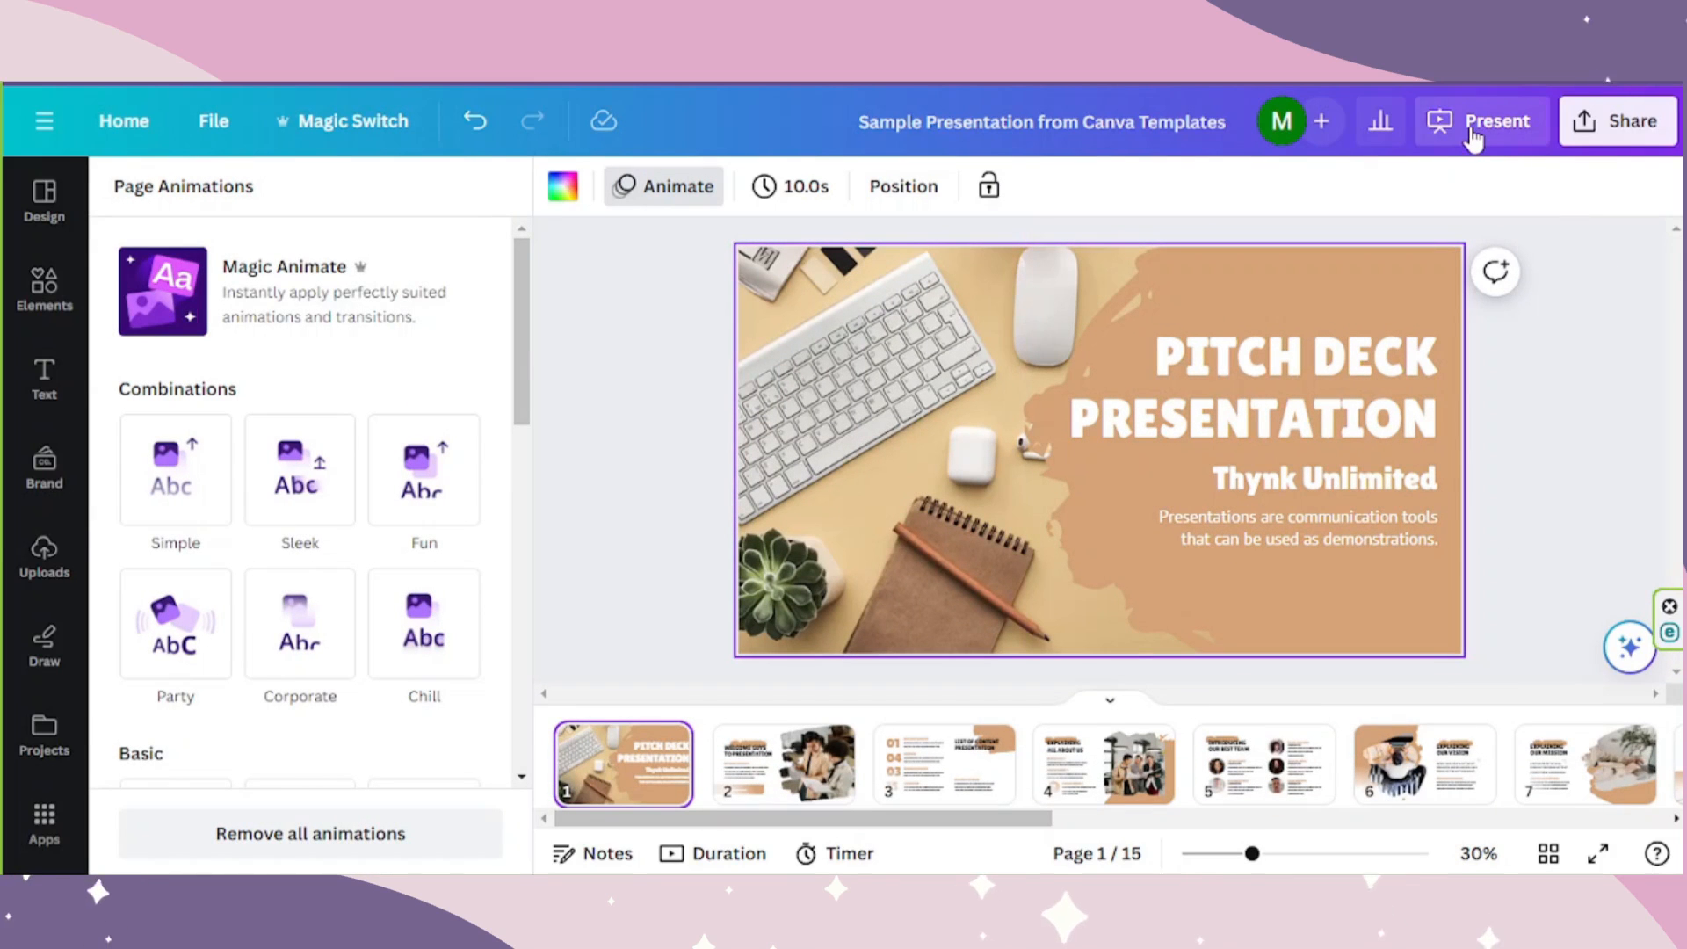
{"action": "left_click", "coordinate": [1480, 121]}
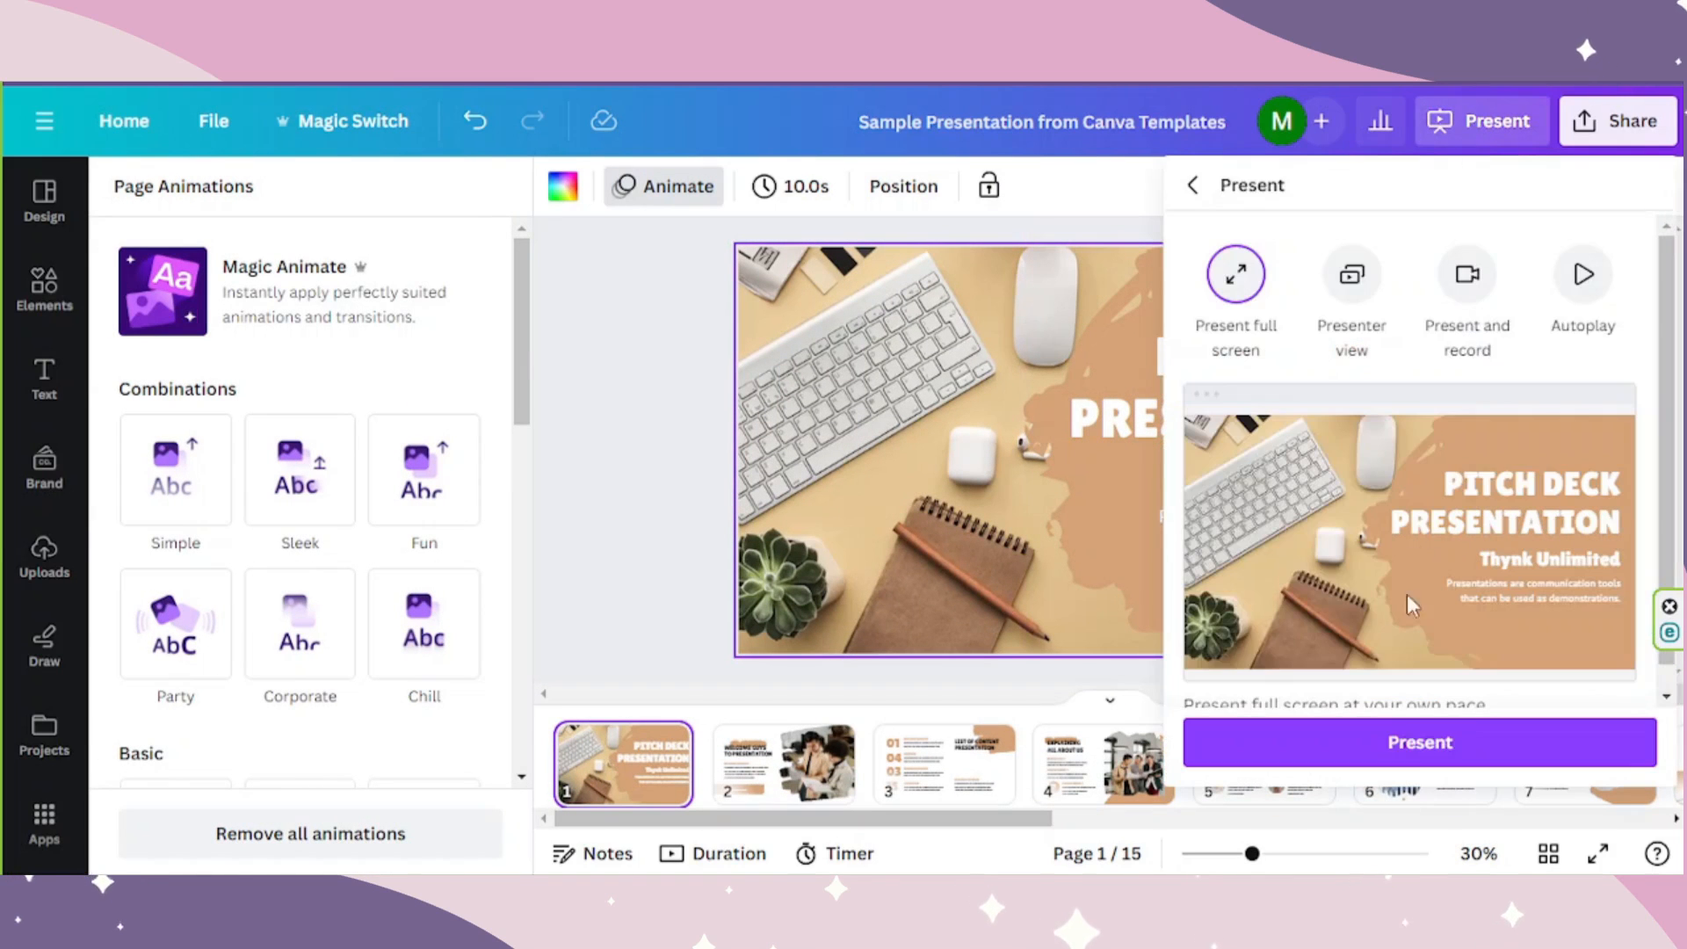